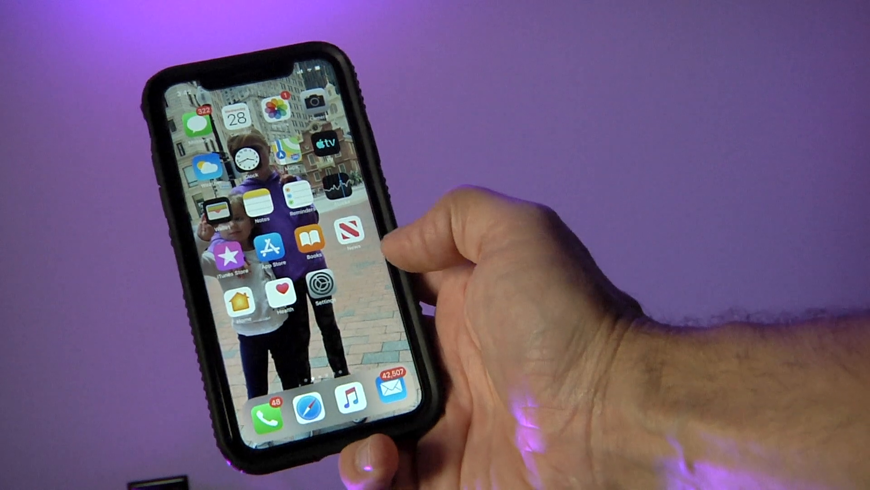
Step: On sourceaudio.net, open Neuro Presets > Editors & Firmware and expand Neuro Desktop Editor's downloads
left_click(270, 247)
type("www.sourceaudio.")
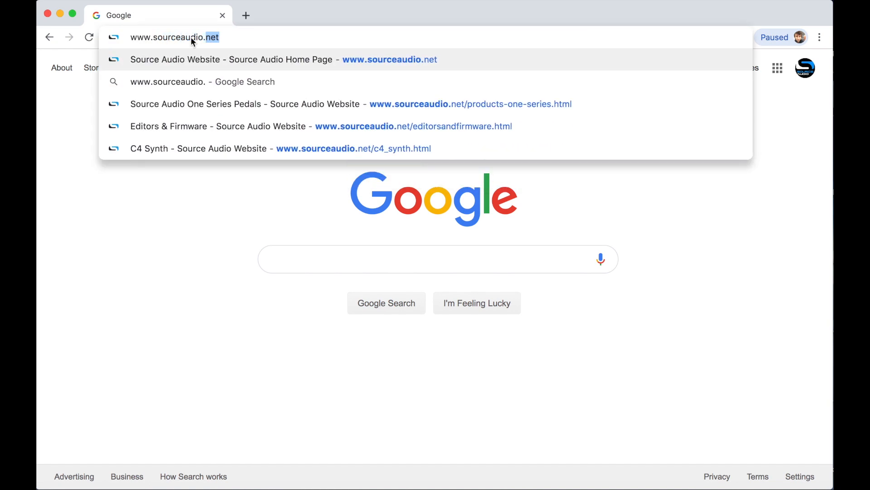
left_click(230, 59)
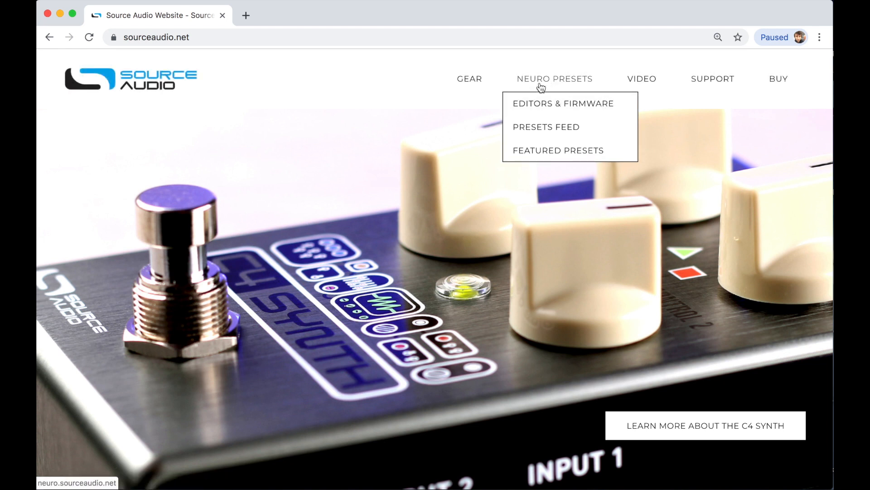
left_click(563, 103)
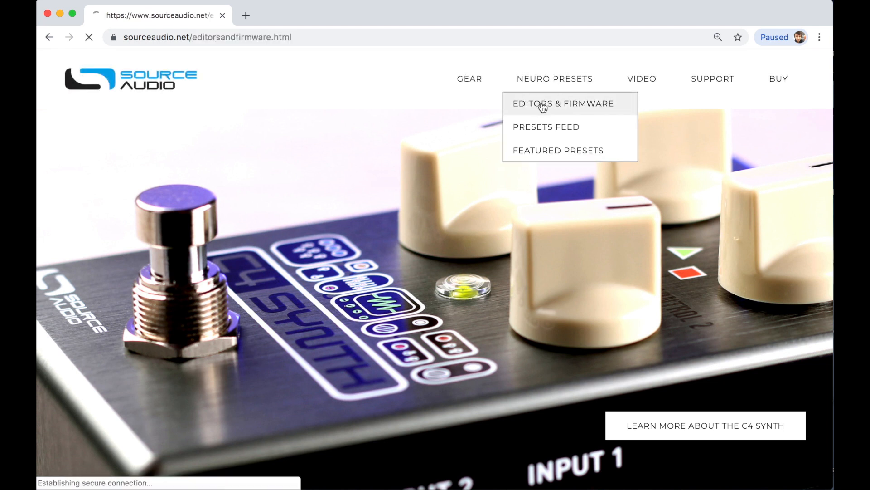
left_click(564, 104)
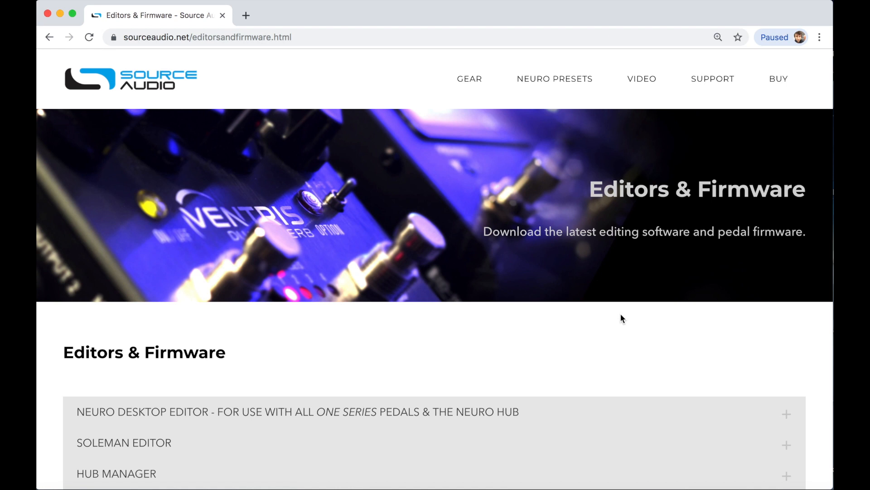
scroll("down", 3)
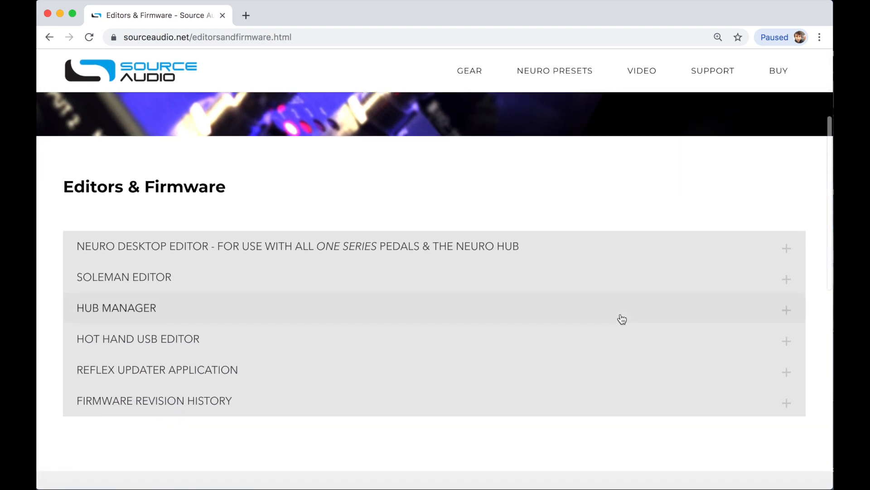
mouse_move(788, 251)
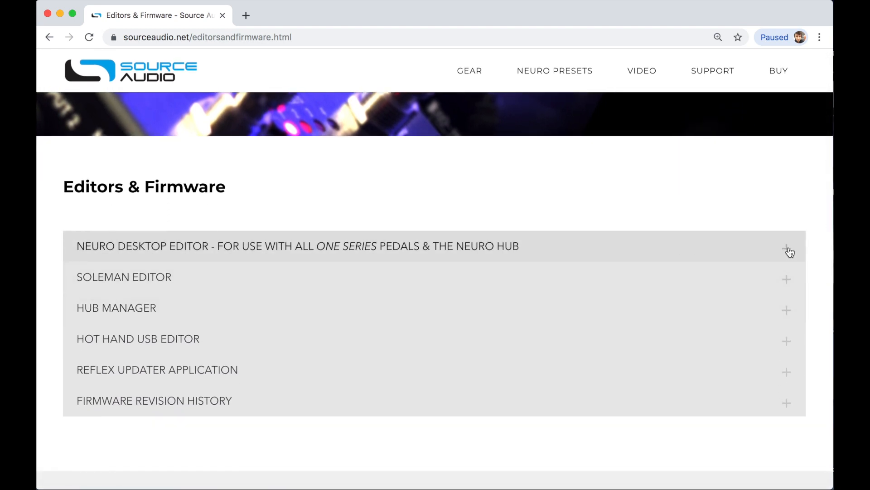
left_click(788, 248)
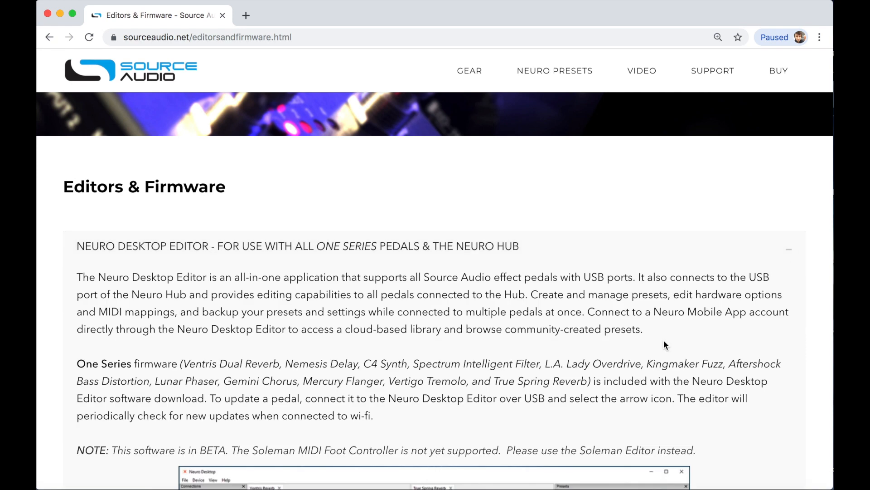
scroll("down", 3)
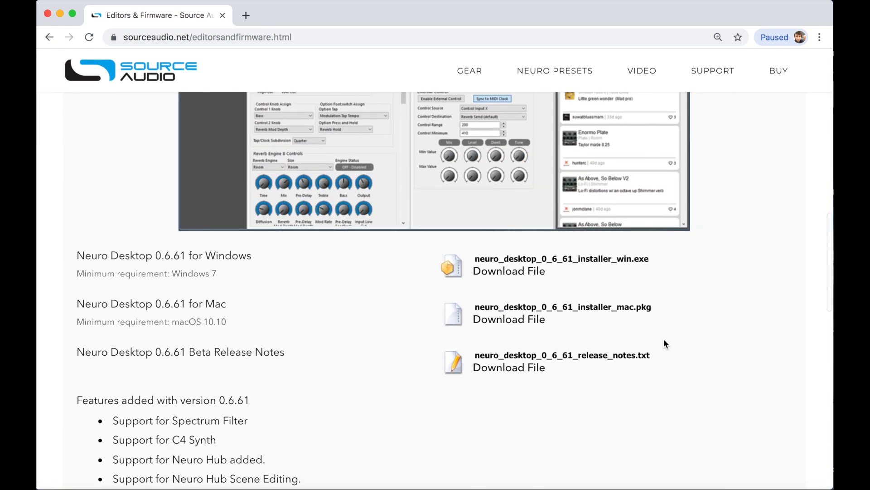
mouse_move(172, 321)
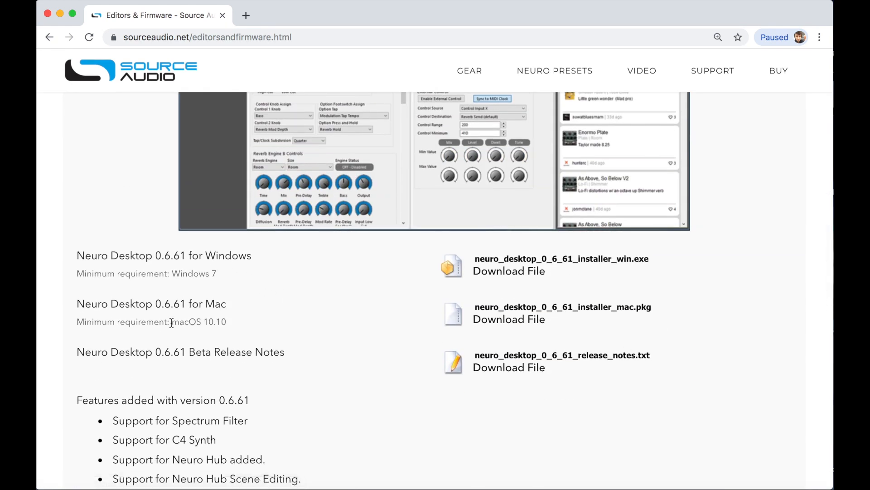
mouse_move(463, 319)
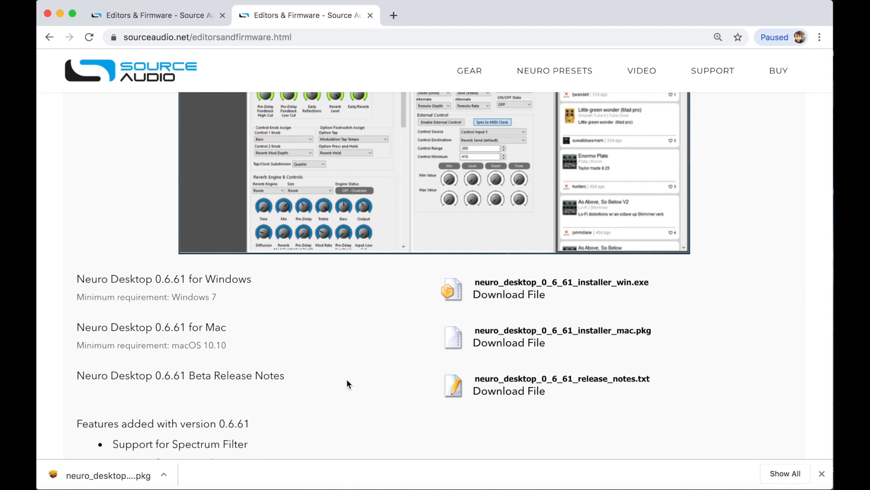
mouse_move(142, 468)
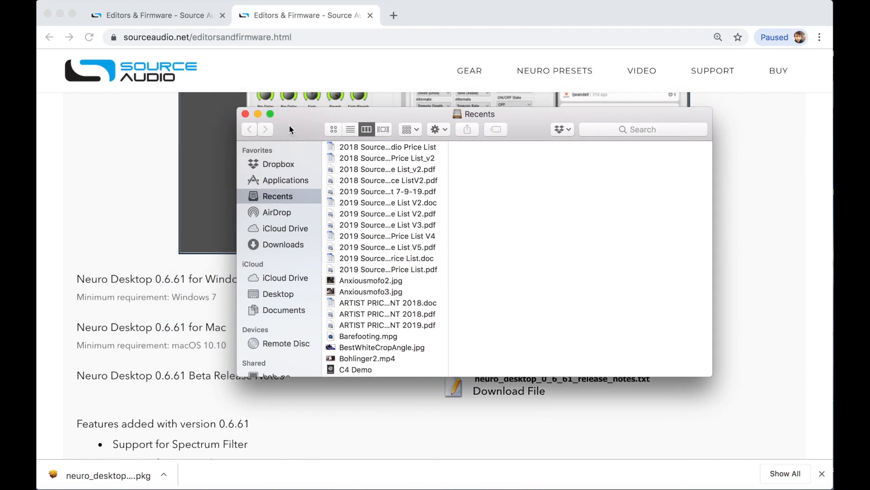
Step: Show the Downloads folder and select neuro_desktop_0_6_61_installer_mac.pkg
left_click(283, 244)
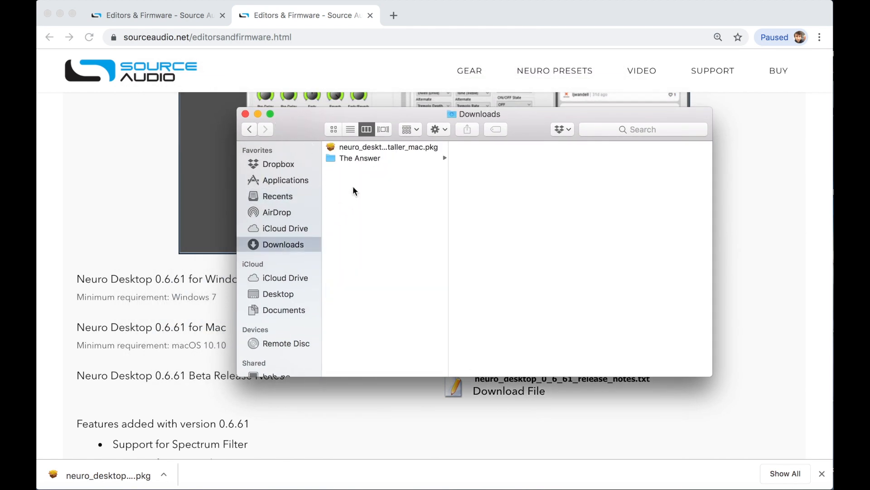
mouse_move(361, 151)
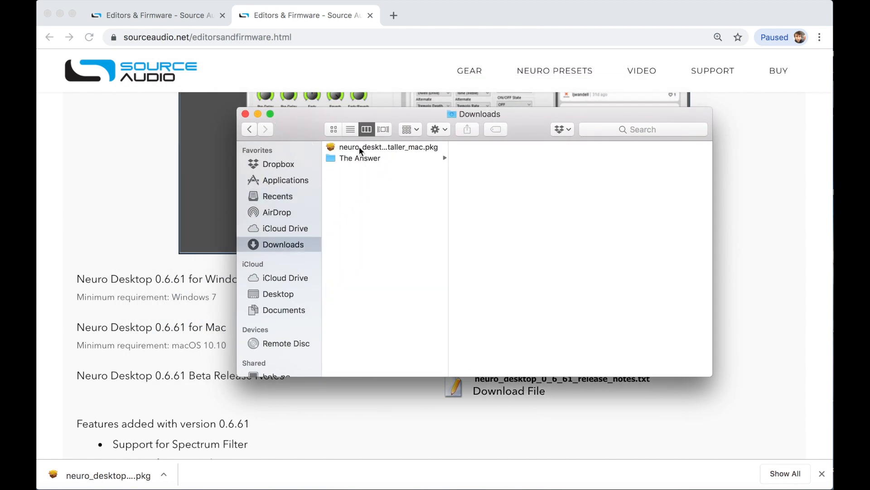
left_click(386, 146)
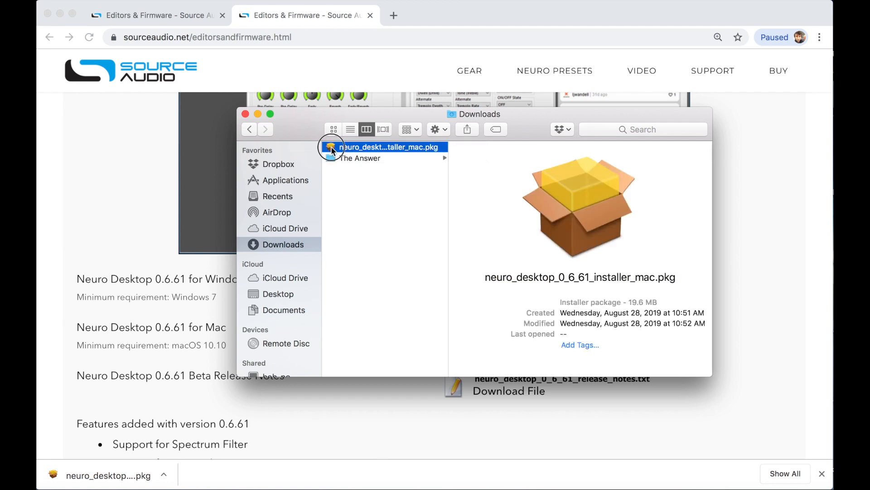
Step: Run the Neuro Desktop package onto Macintosh HD and authorize the install with the password
double_click(388, 147)
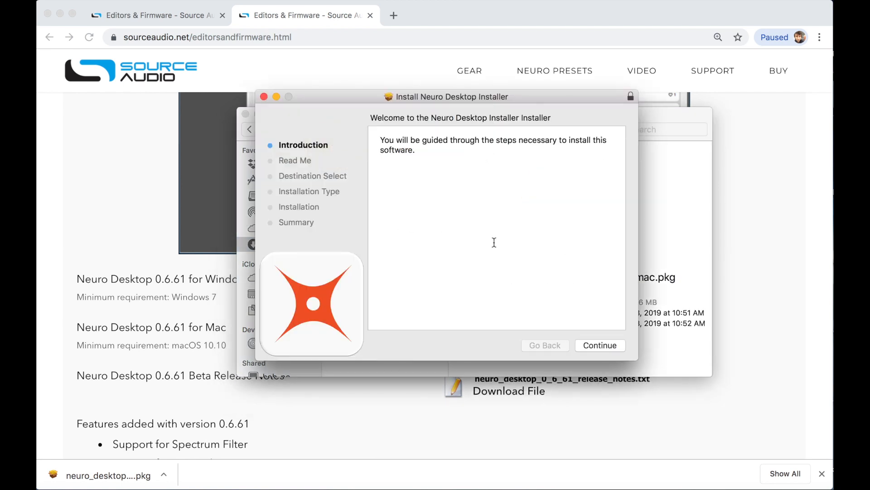
mouse_move(422, 227)
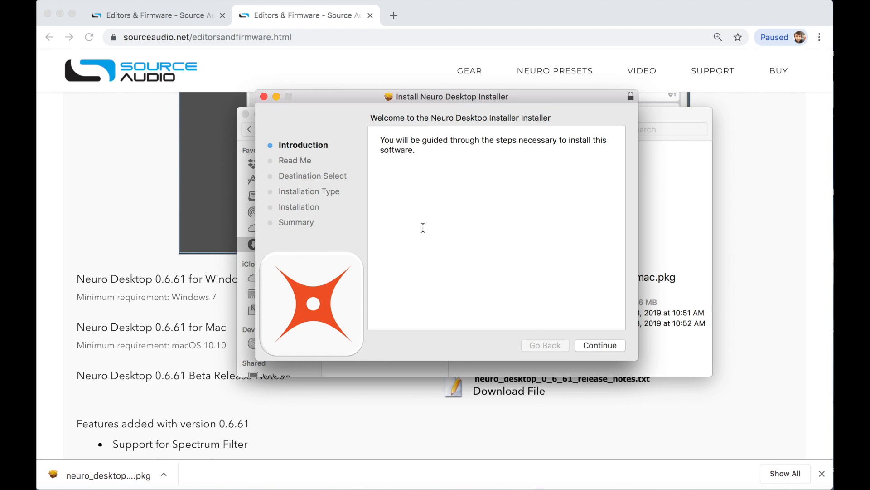
left_click(600, 344)
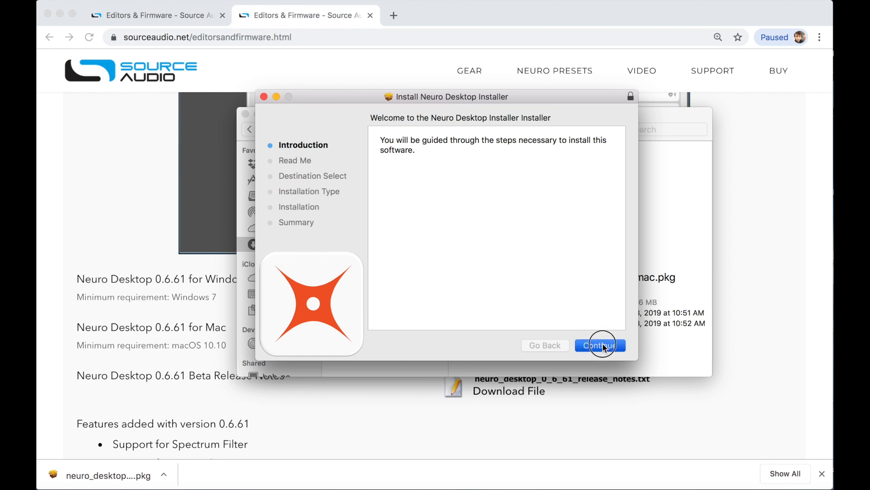
left_click(599, 344)
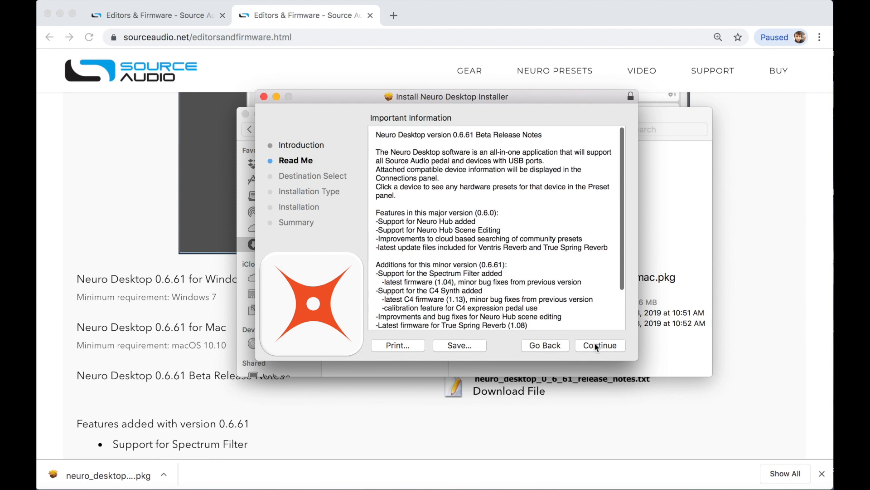
left_click(599, 345)
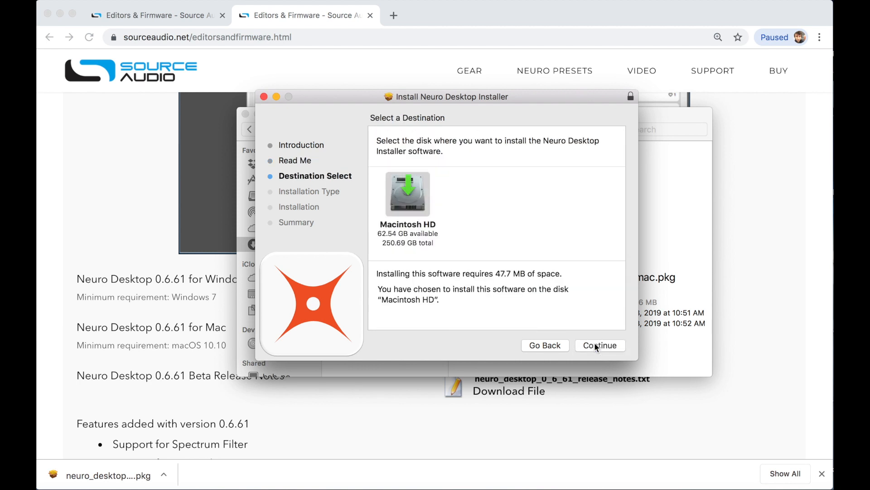
left_click(599, 345)
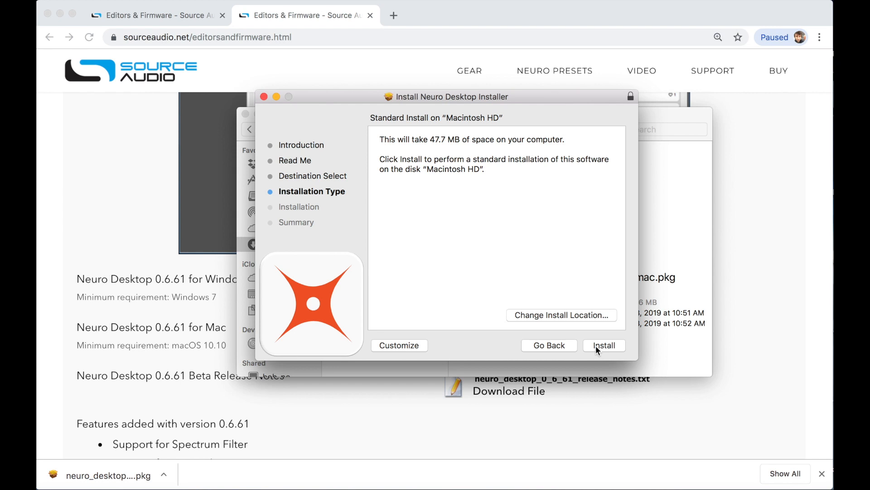
left_click(603, 344)
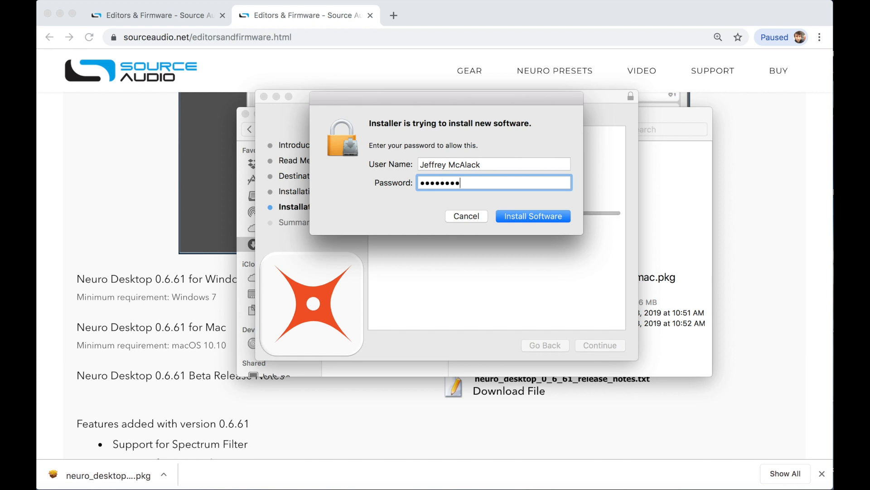
type("••")
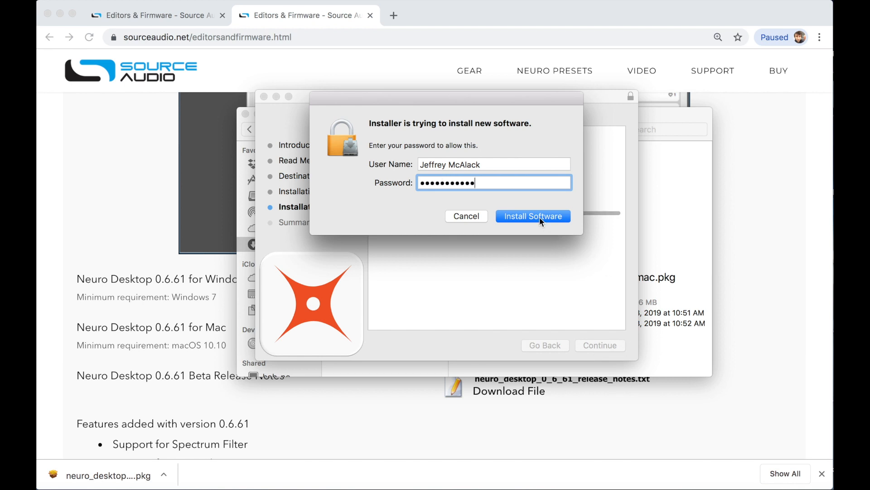
left_click(532, 215)
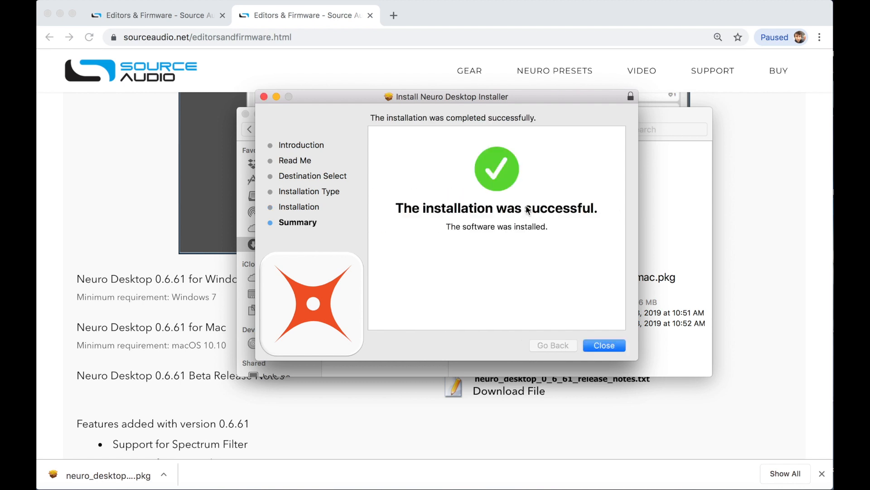
mouse_move(604, 345)
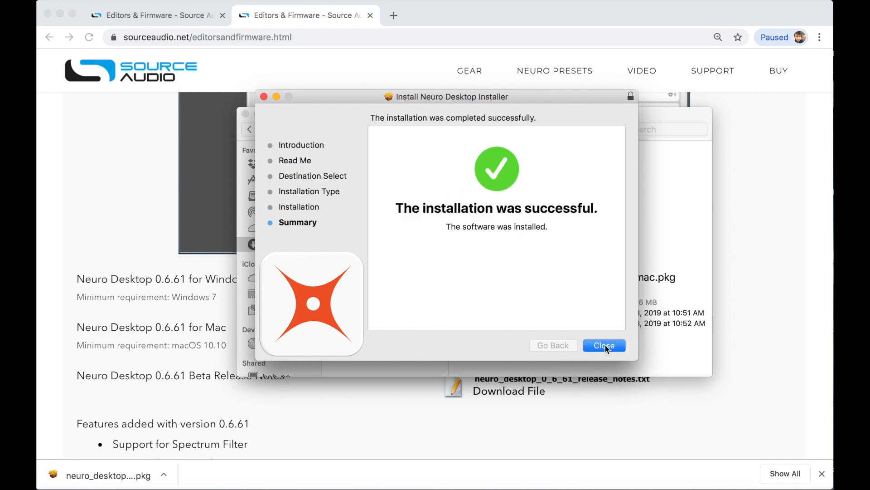
Step: Close the installer's successful-installation Summary page
left_click(604, 346)
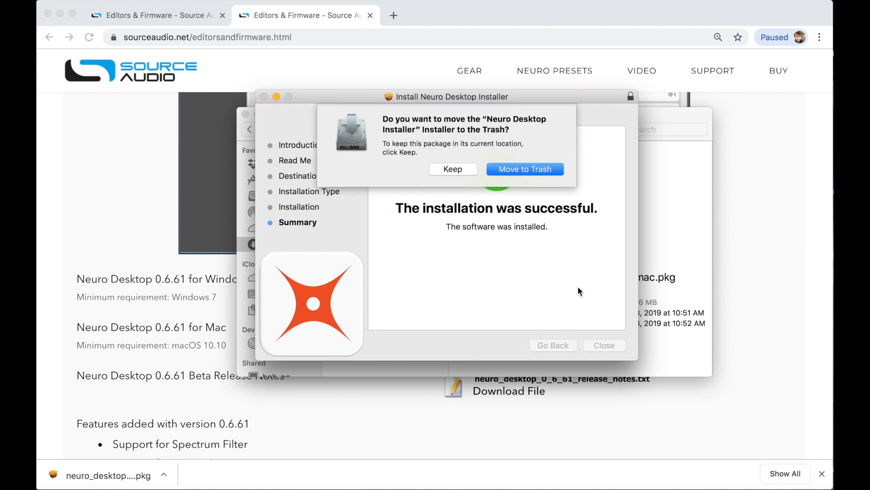
mouse_move(465, 132)
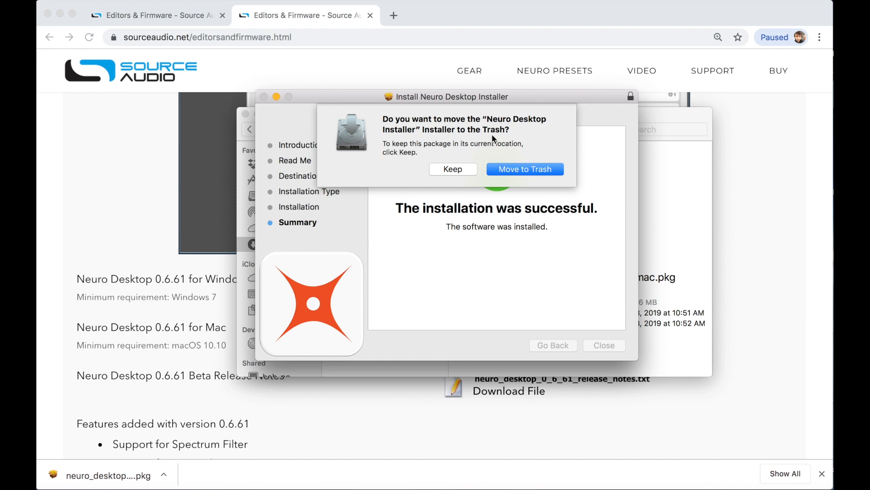
mouse_move(518, 176)
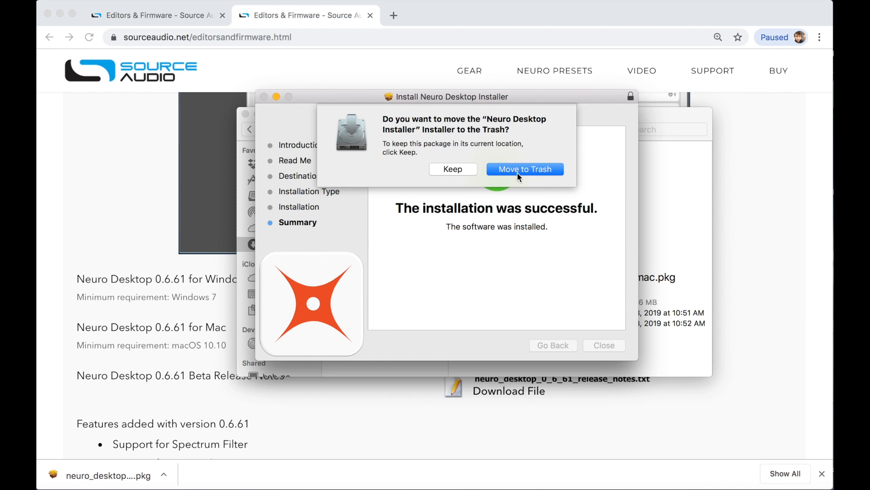
Step: Trash the installer package and launch Neuro Desktop from Applications > Source Audio Neuro Desktop
left_click(524, 169)
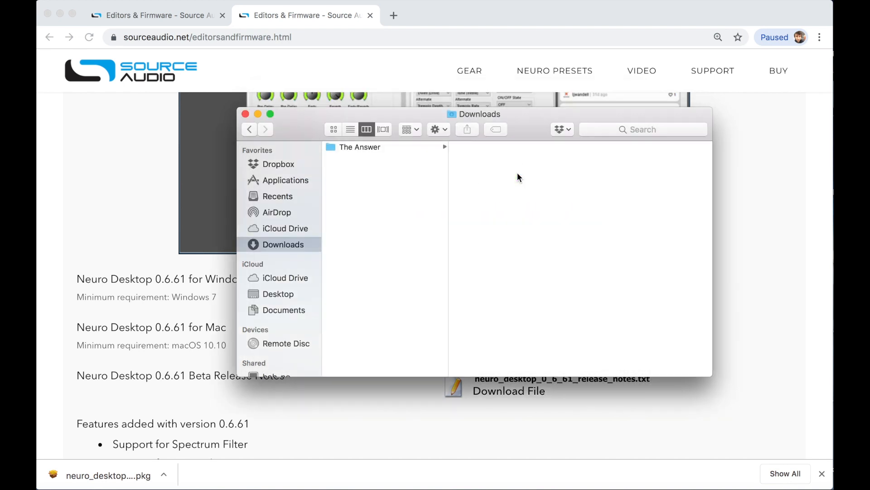
mouse_move(307, 253)
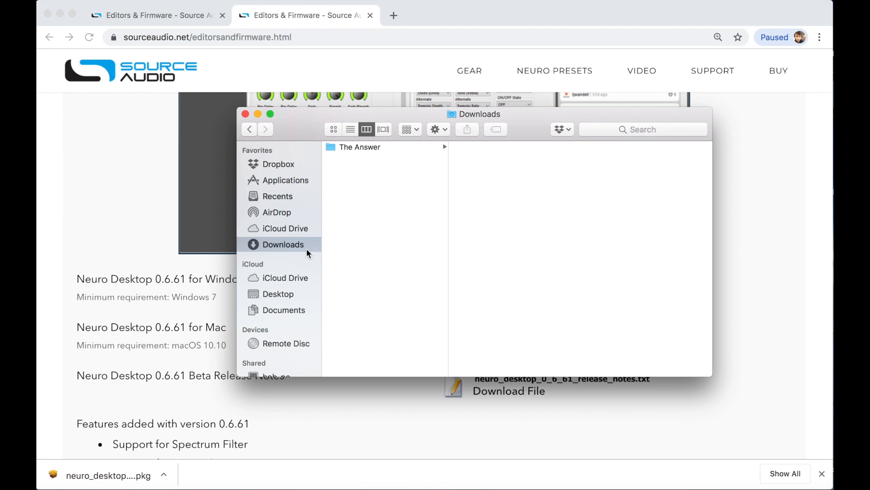
left_click(286, 180)
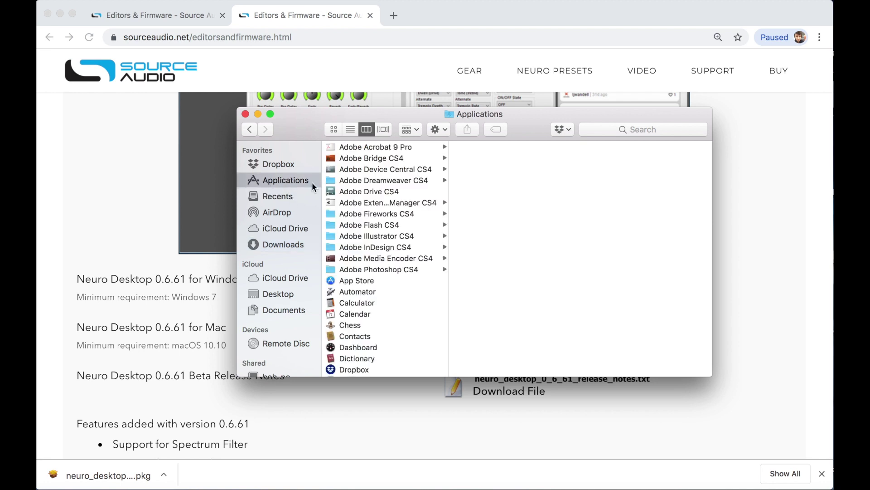
scroll("down", 3)
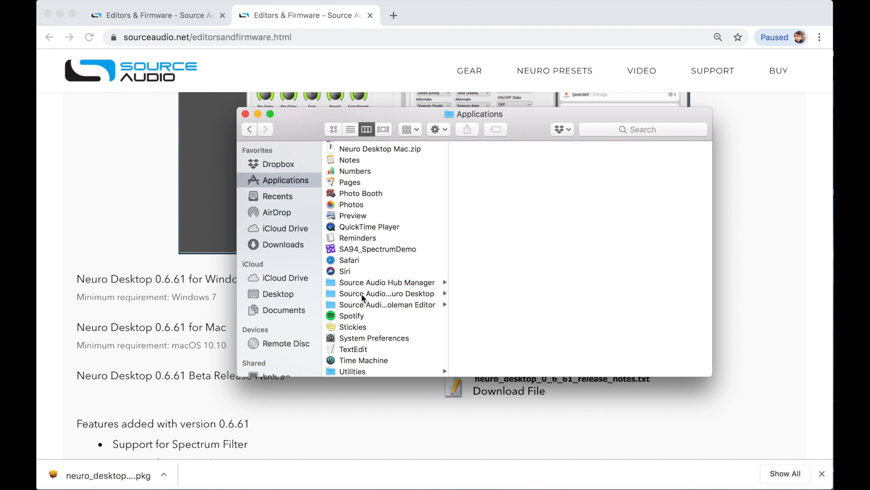
left_click(385, 293)
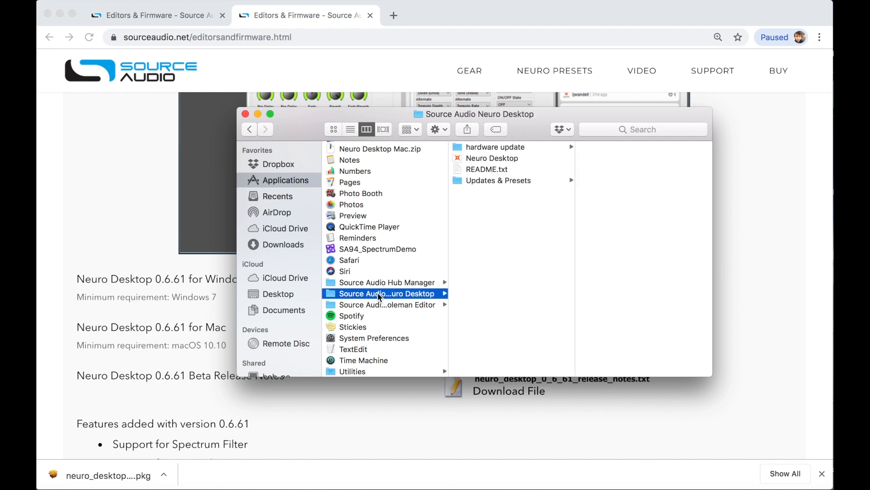
mouse_move(490, 250)
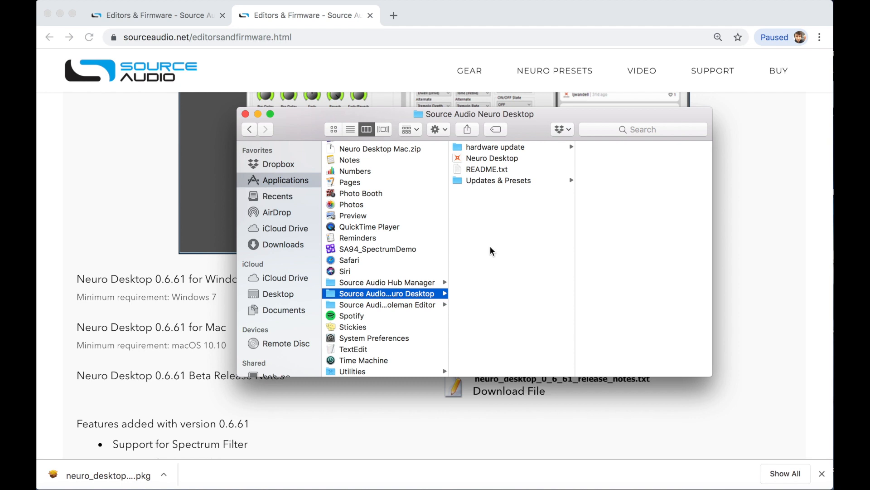
mouse_move(485, 160)
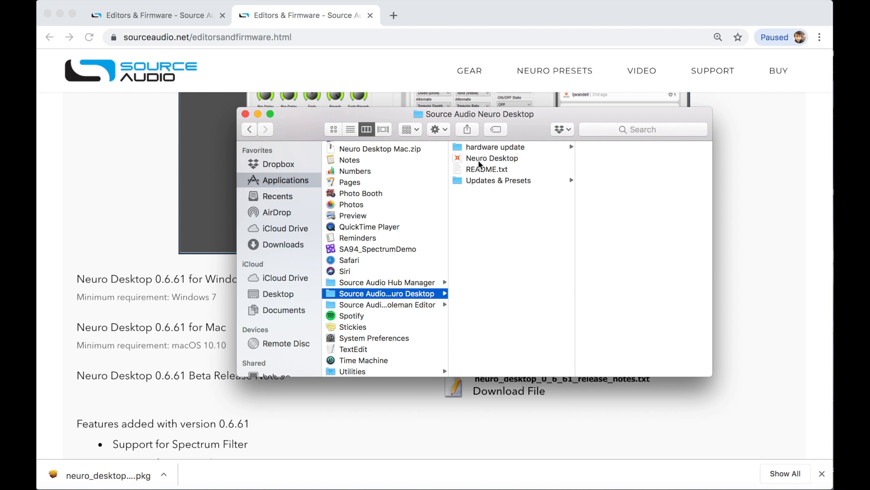
left_click(491, 158)
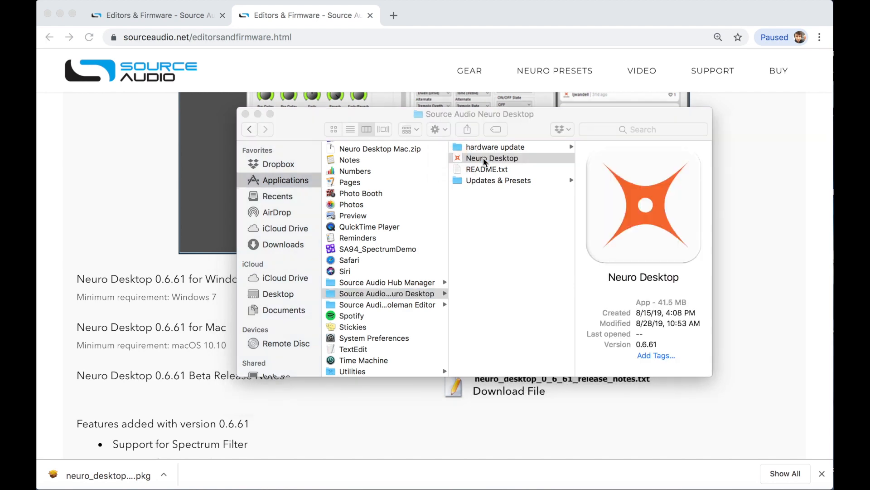
double_click(490, 158)
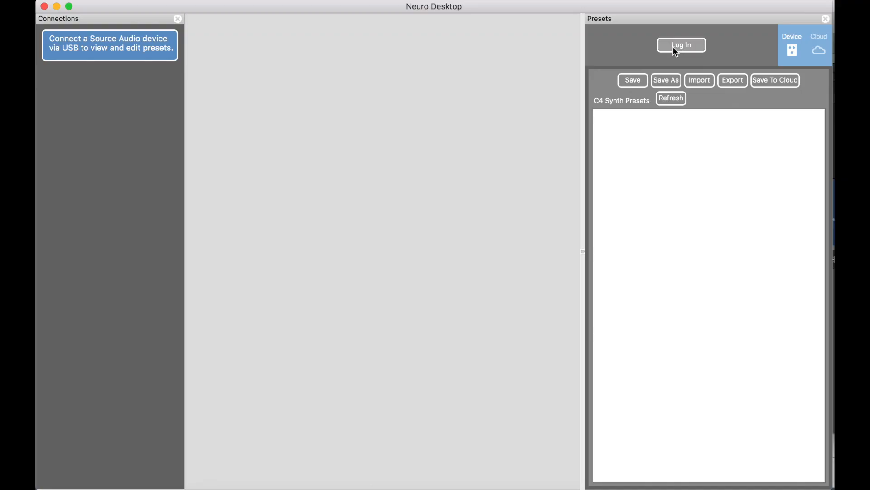
mouse_move(641, 50)
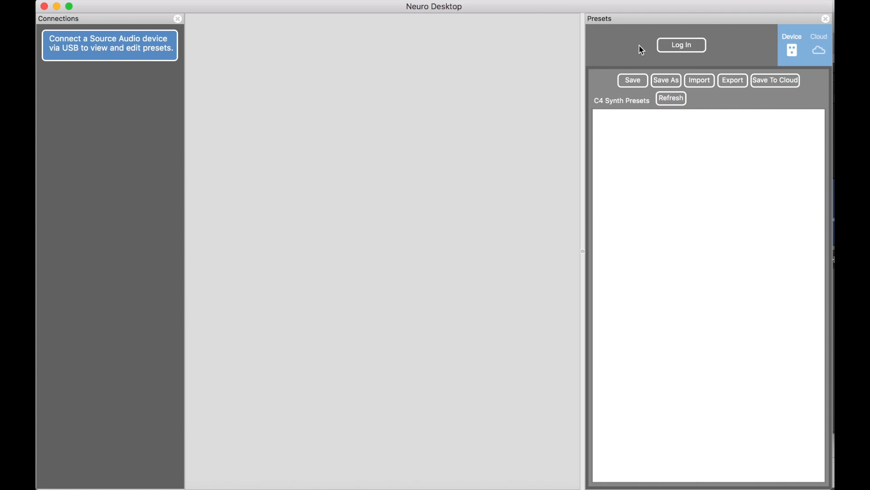
Step: Enter the Source Audio account username and password in the Login window and log in
left_click(680, 45)
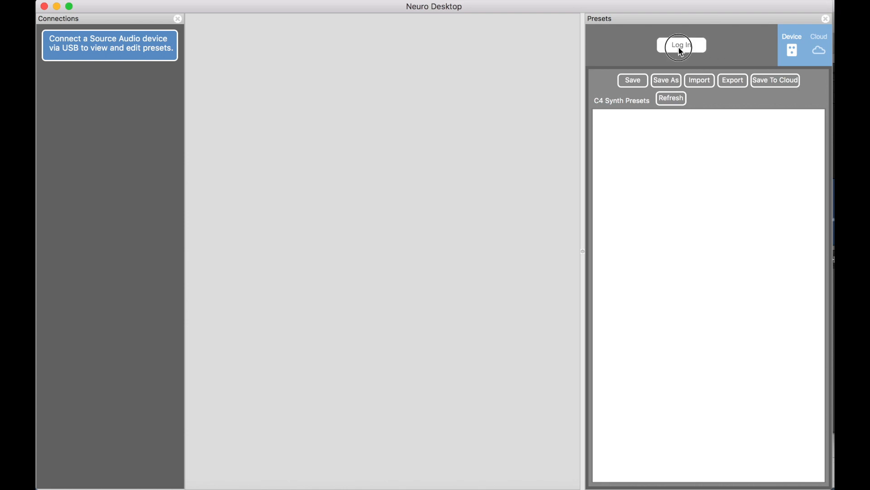
left_click(681, 45)
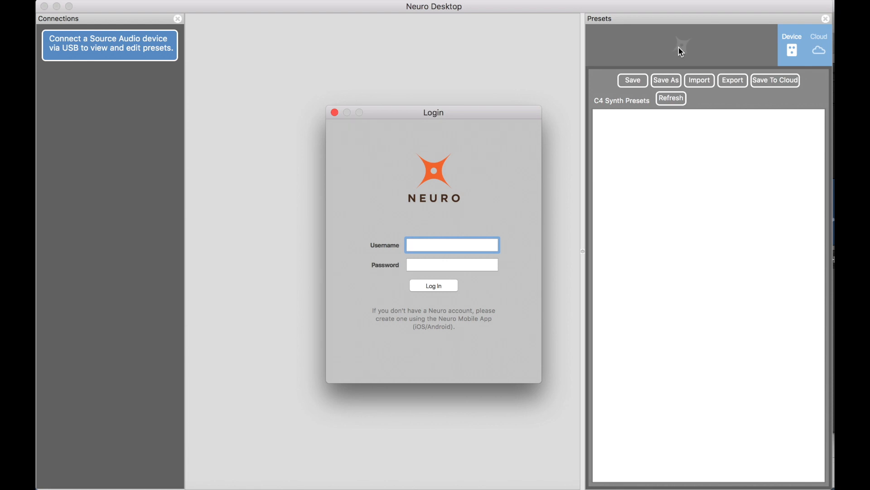
type("s")
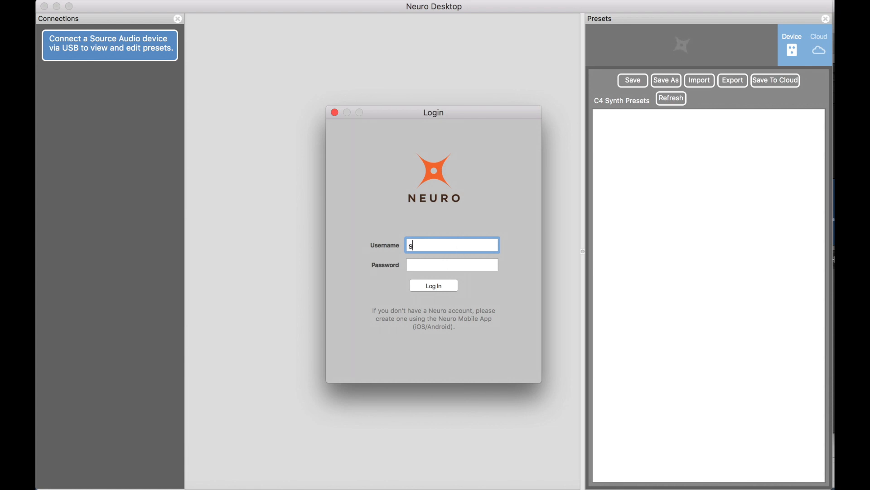
type("ourceaudio_off")
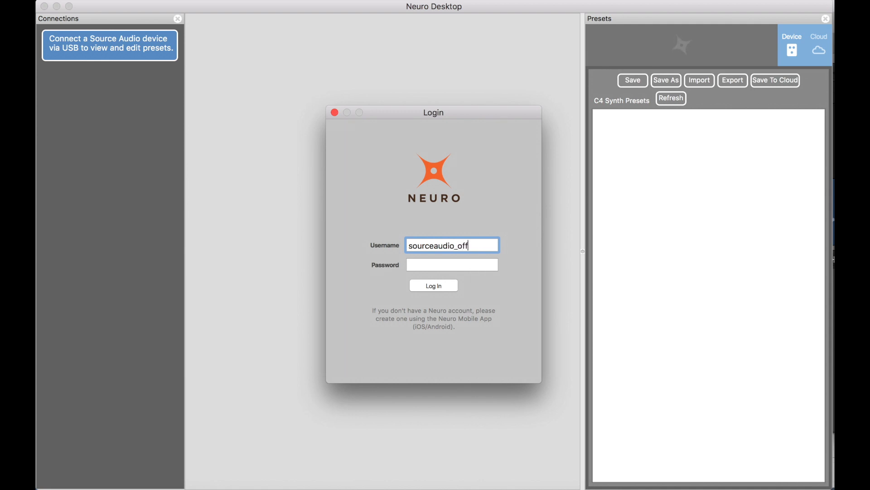
type("icial")
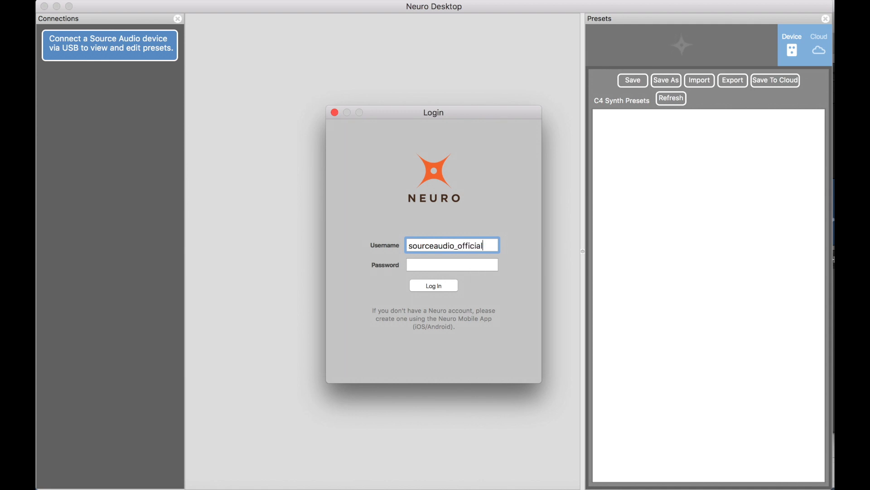
left_click(452, 264)
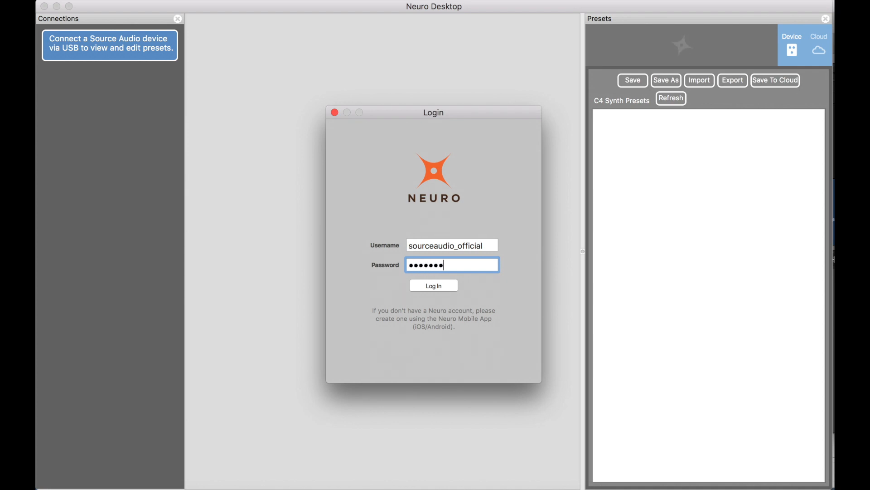
left_click(433, 286)
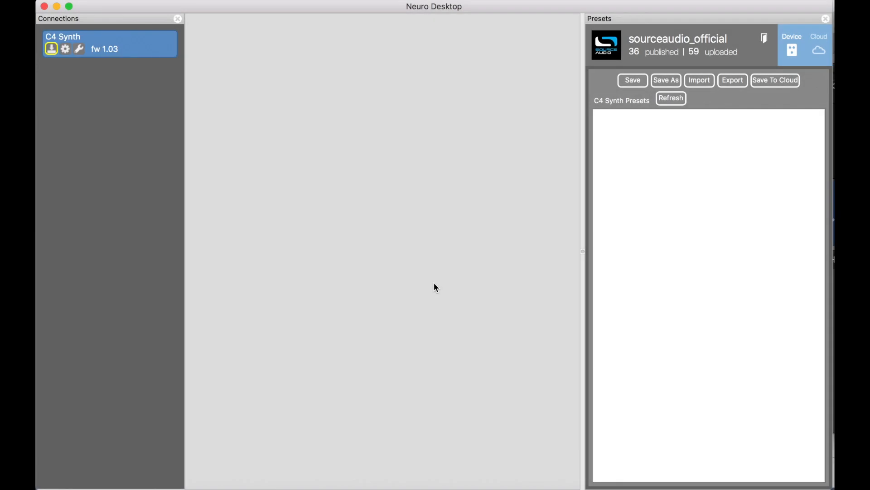
mouse_move(303, 210)
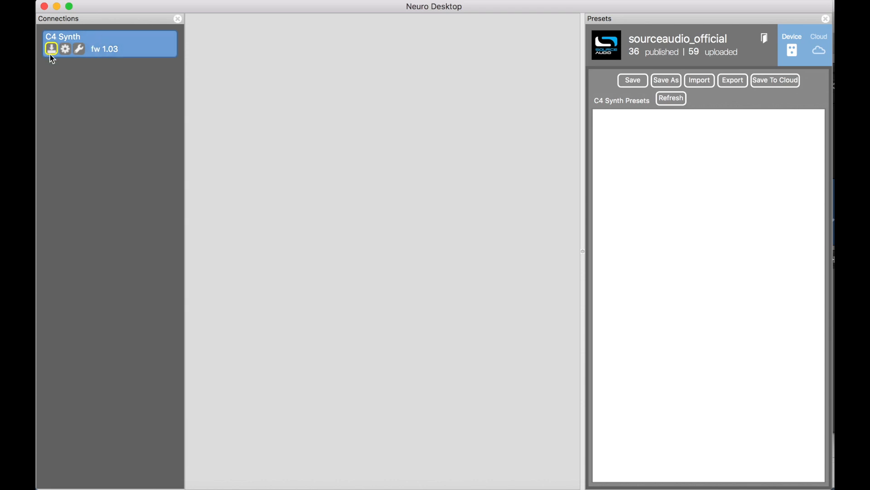
mouse_move(80, 40)
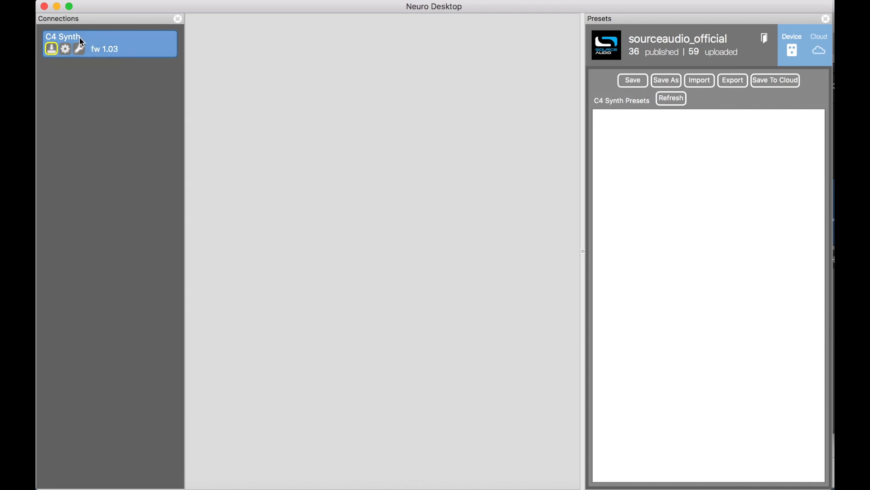
mouse_move(107, 54)
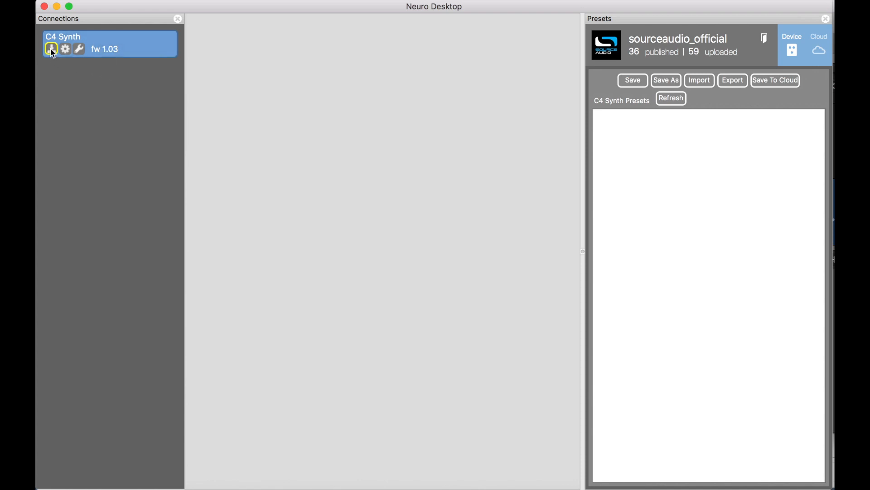
mouse_move(54, 64)
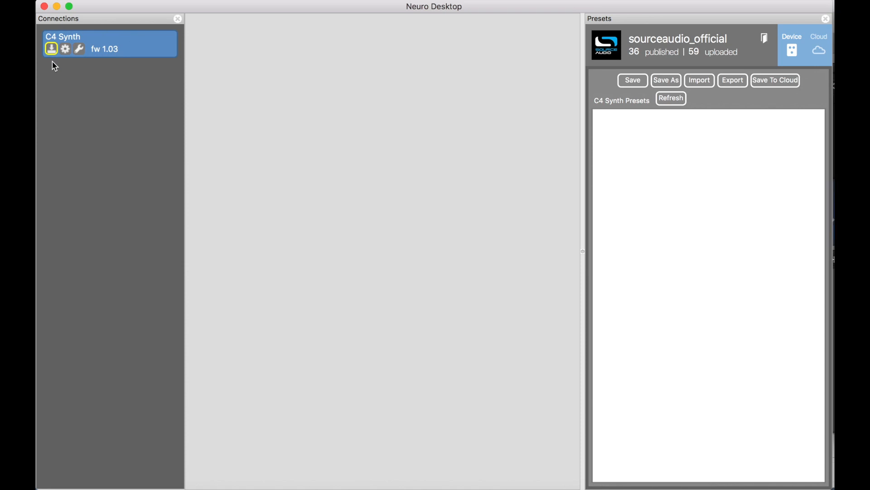
Step: Update the C4 Synth firmware to 1.13, accepting the MIDI warning and update download
left_click(51, 49)
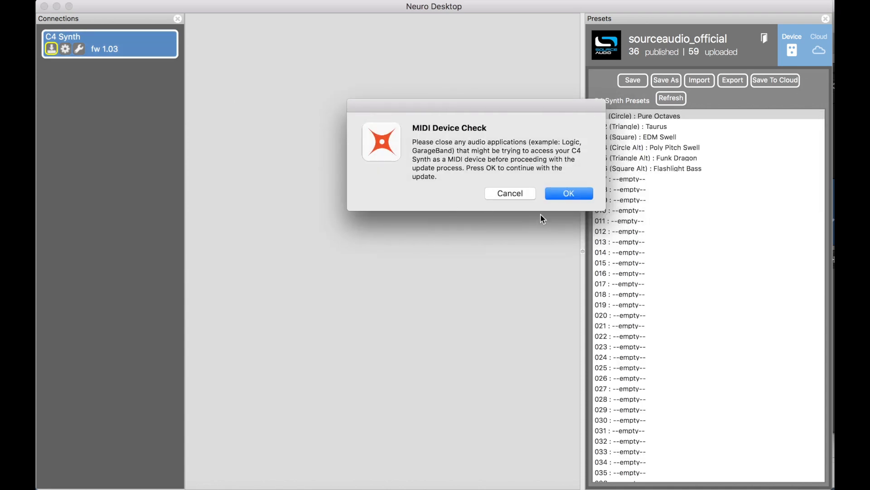
mouse_move(562, 207)
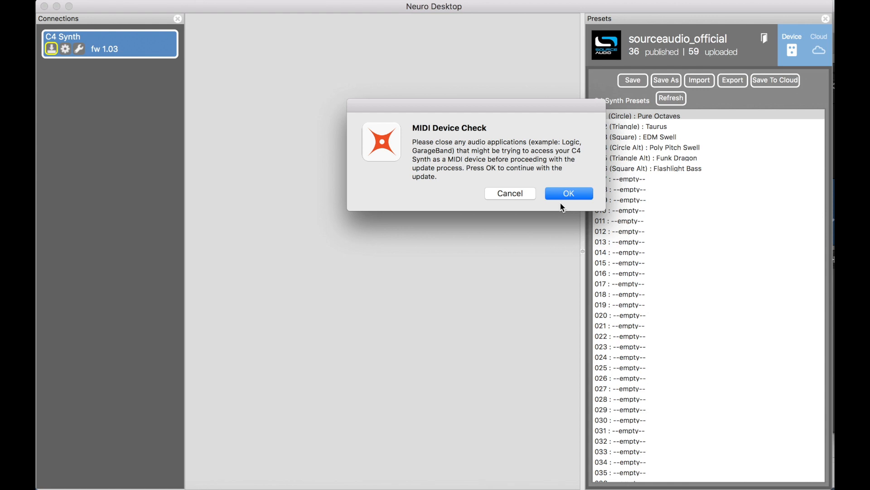
mouse_move(538, 176)
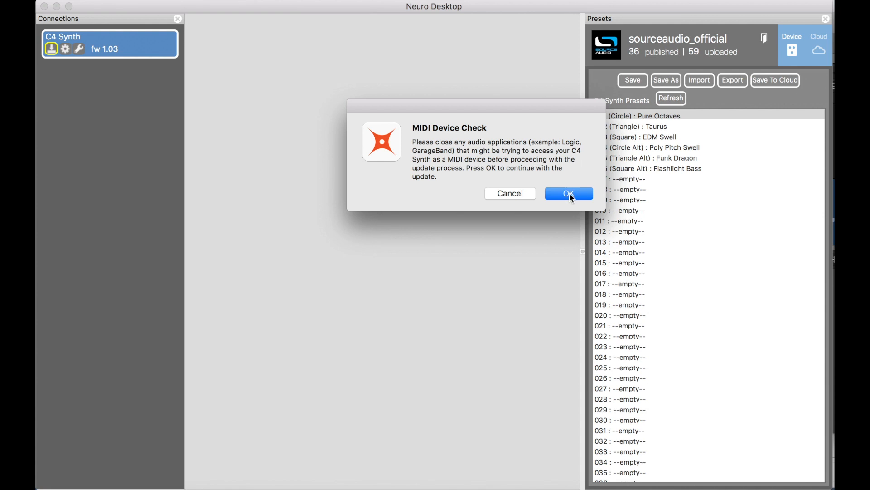
left_click(569, 193)
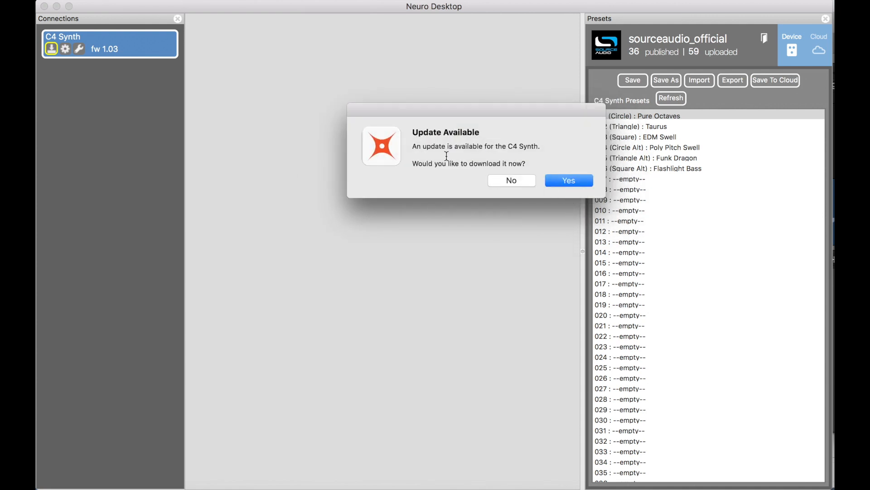
left_click(567, 180)
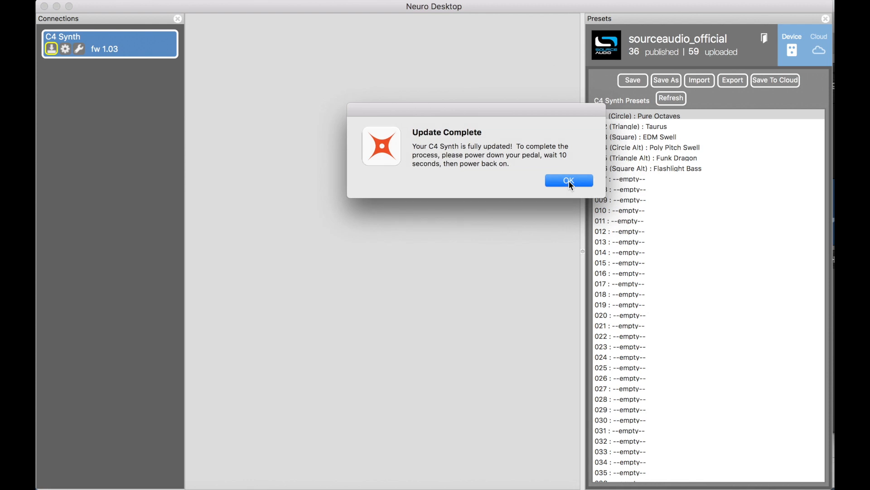
left_click(568, 181)
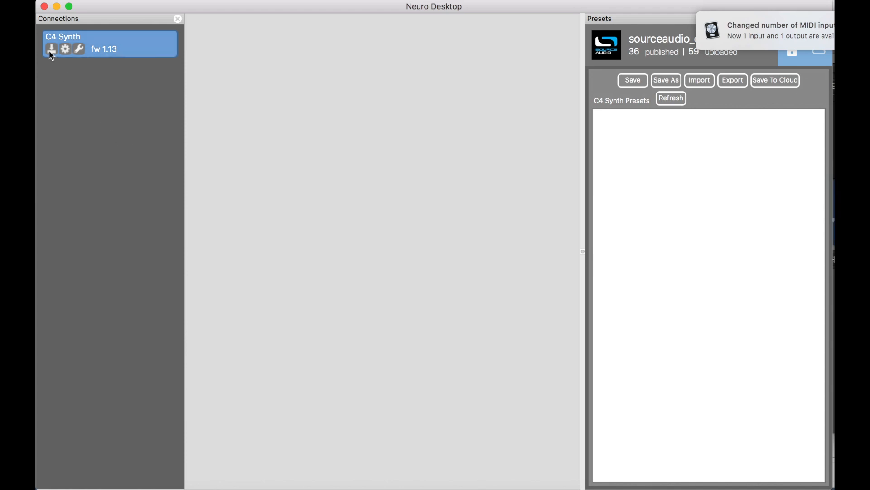
mouse_move(350, 318)
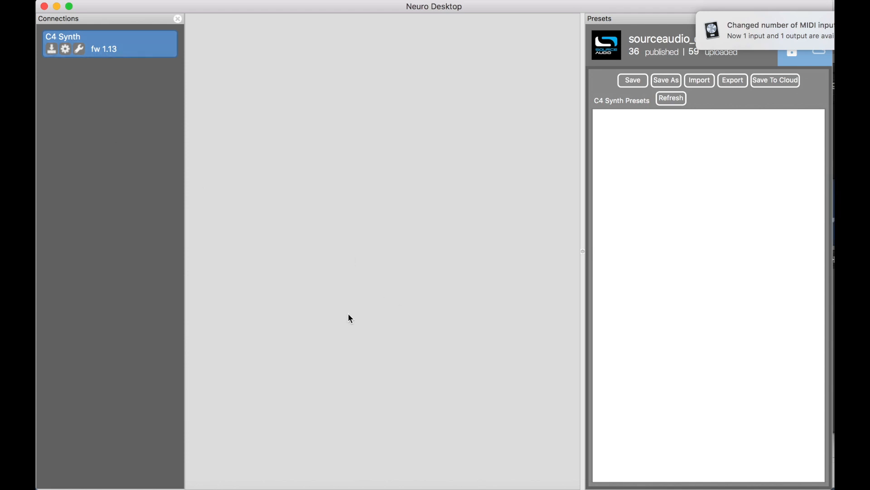
mouse_move(242, 321)
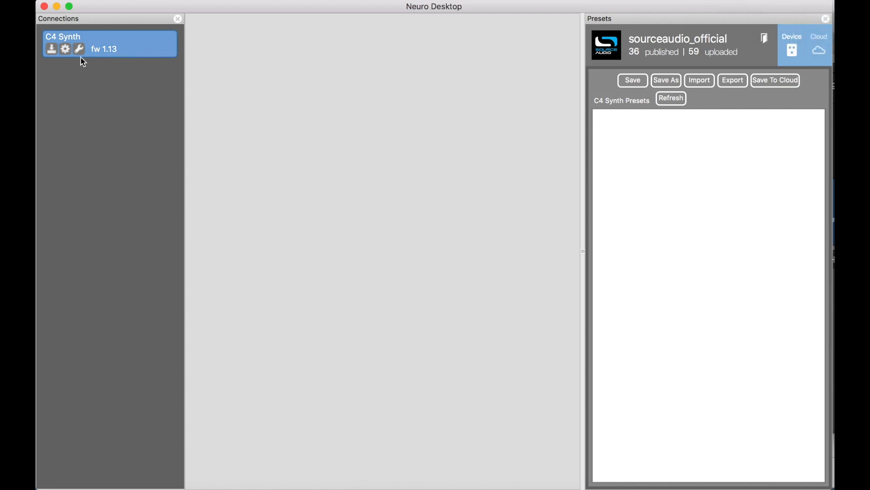
Step: Open the C4 Synth editor from the Connections panel and scroll through its voices and processors
left_click(64, 49)
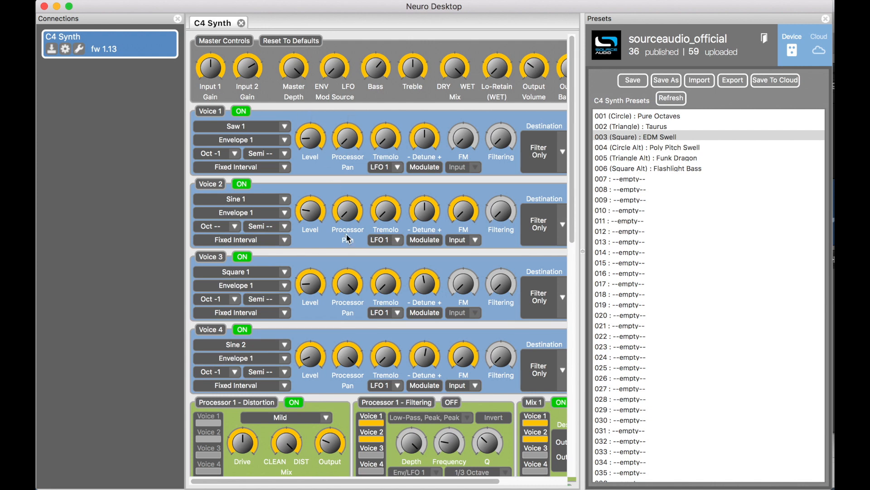
scroll("down", 3)
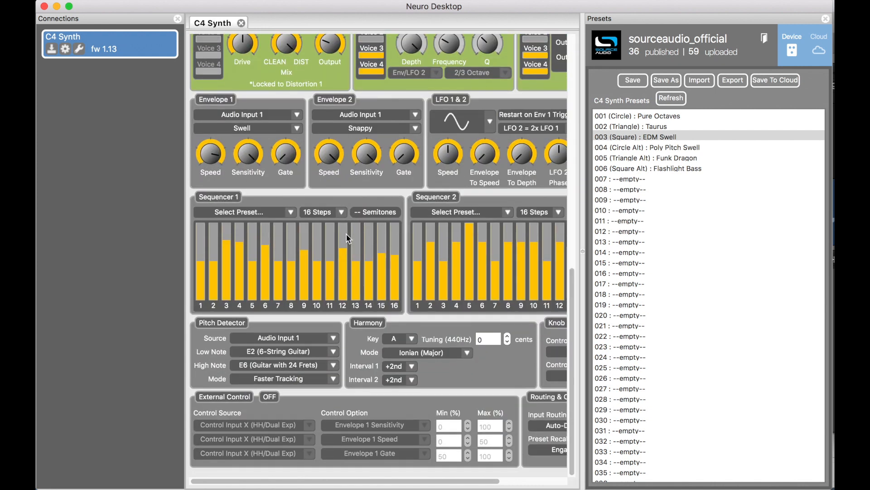
scroll("up", 3)
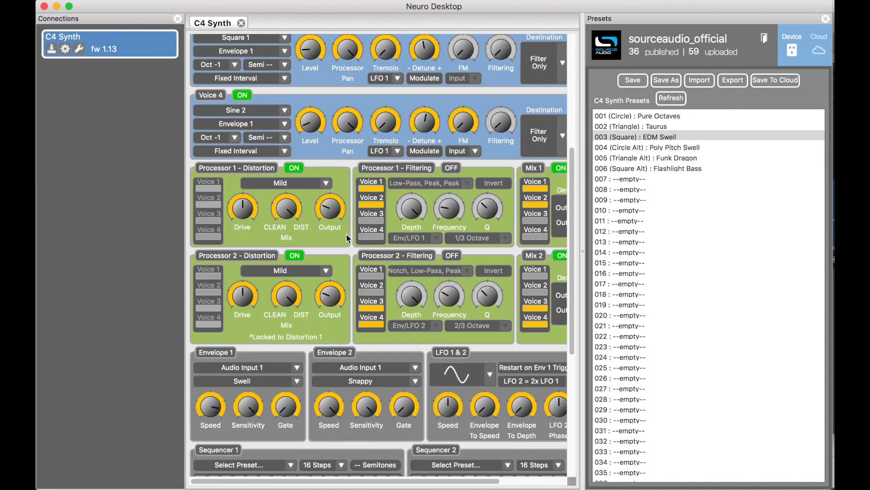
scroll("up", 3)
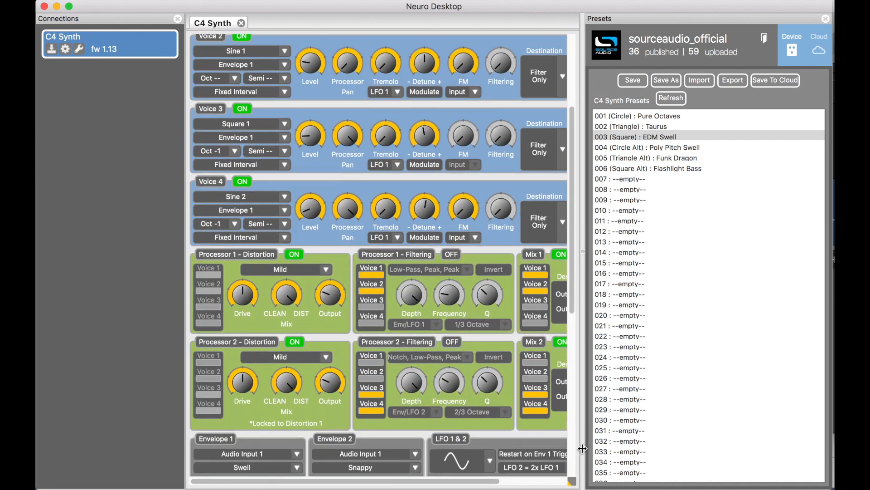
mouse_move(577, 458)
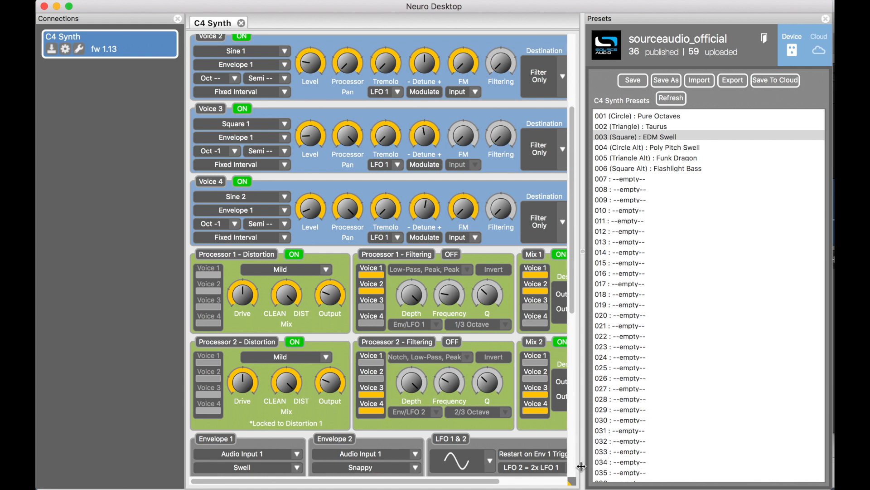
mouse_move(579, 410)
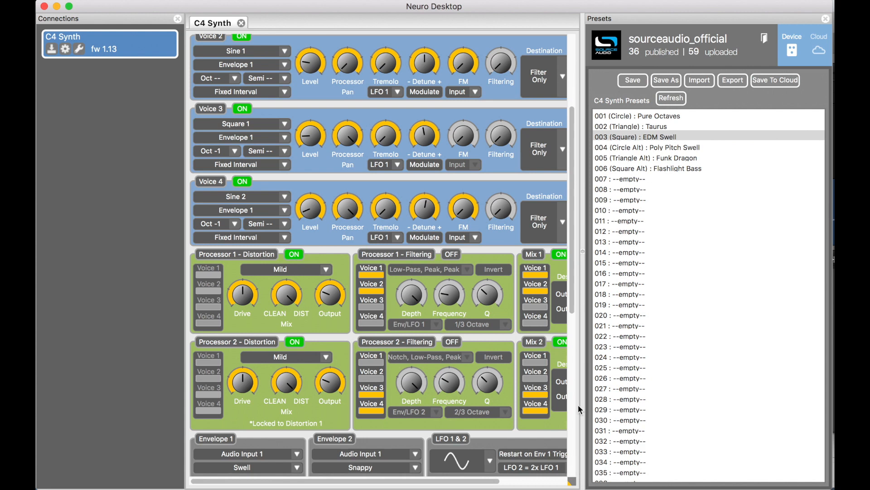
mouse_move(725, 141)
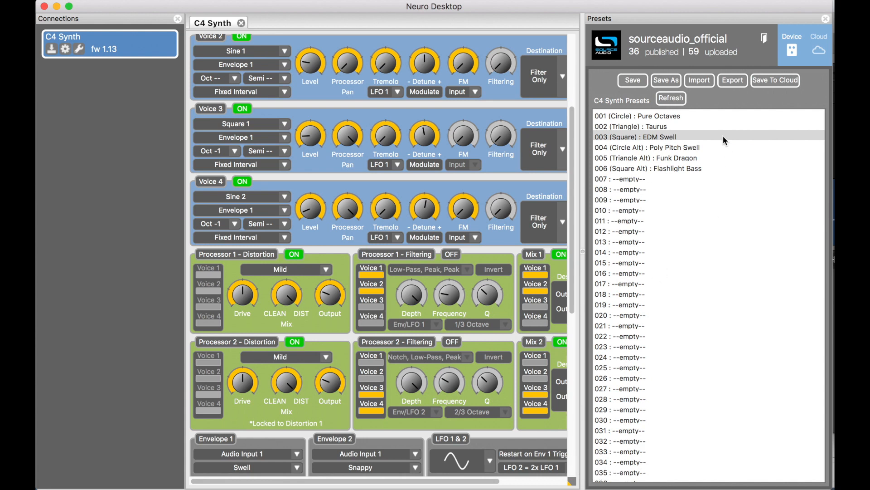
mouse_move(685, 178)
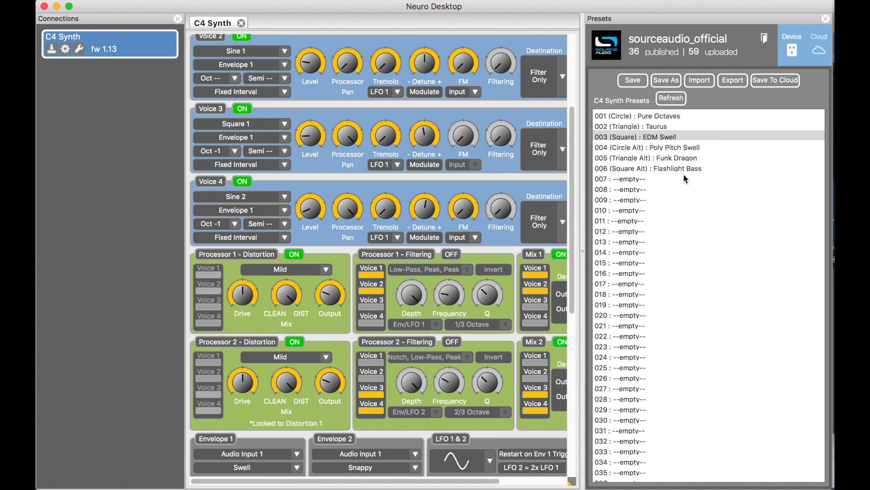
mouse_move(654, 121)
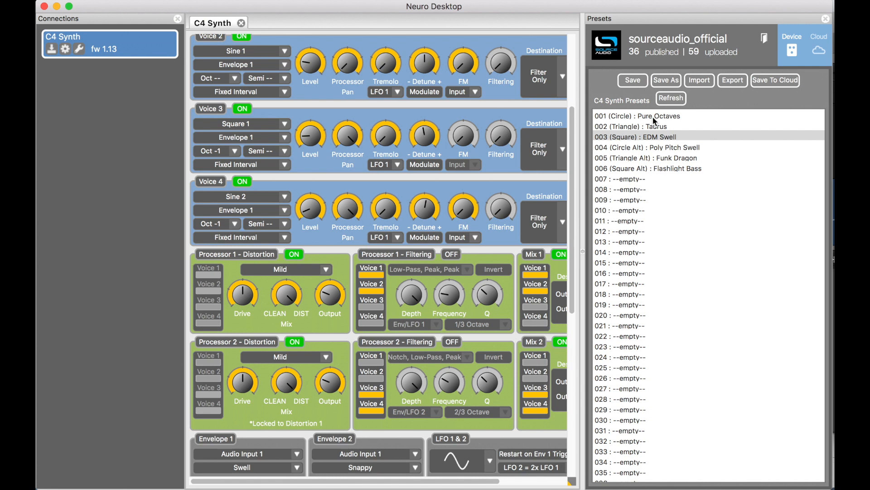
Step: Scroll the C4 Synth Presets list, select 003 EDM Swell, then load 001 (Circle): Pure Octaves
scroll("down", 3)
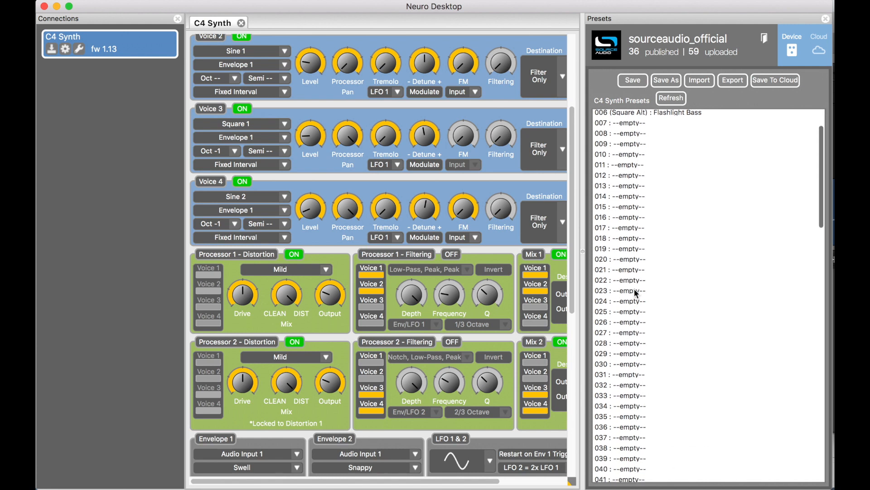
scroll("down", 3)
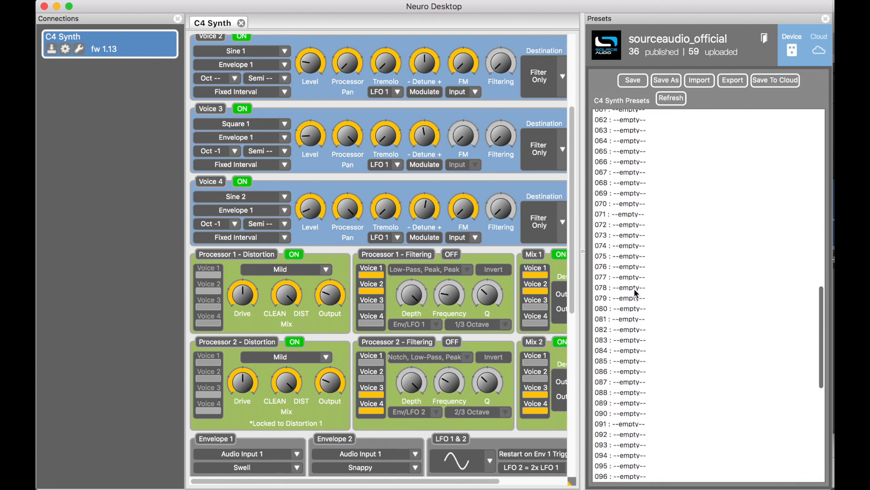
scroll("down", 3)
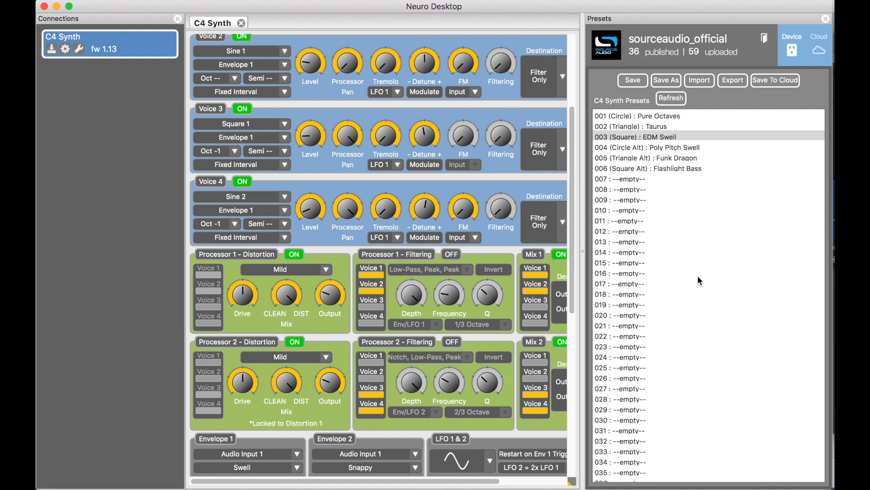
mouse_move(629, 143)
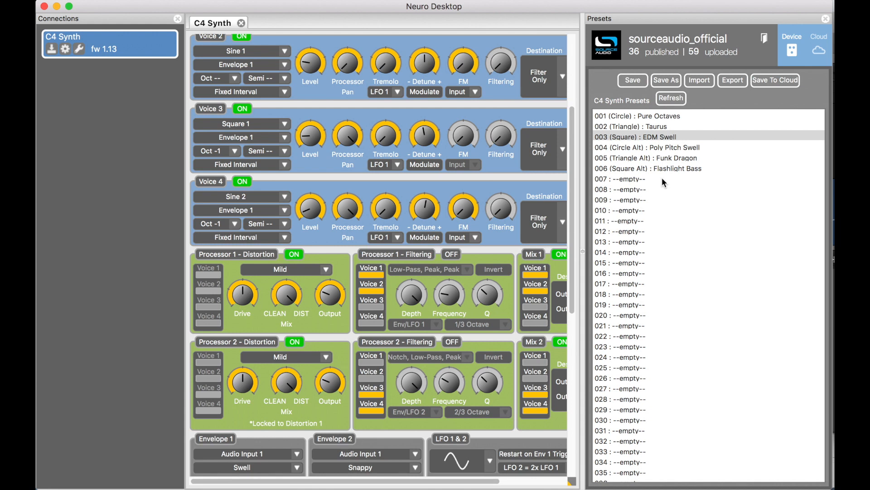
mouse_move(662, 149)
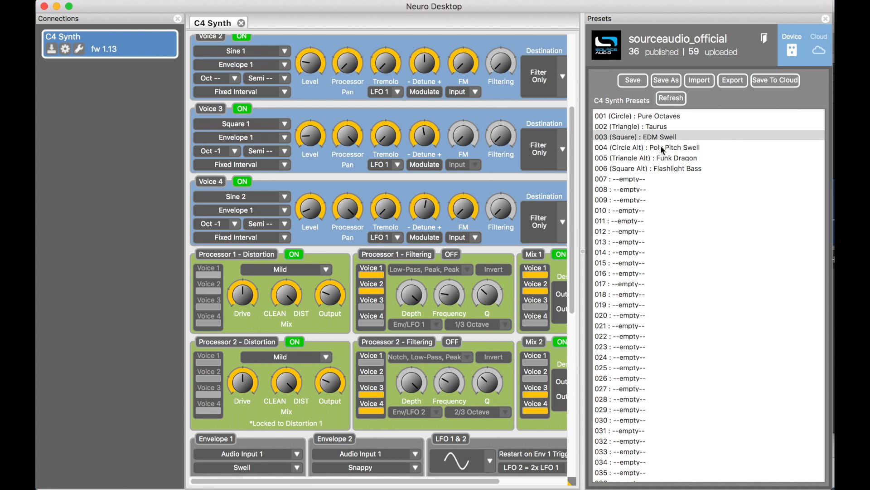
mouse_move(645, 119)
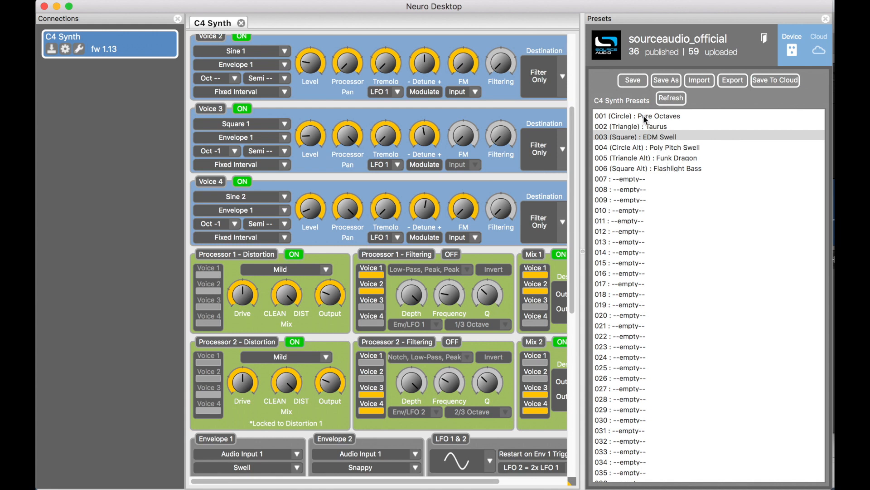
mouse_move(666, 171)
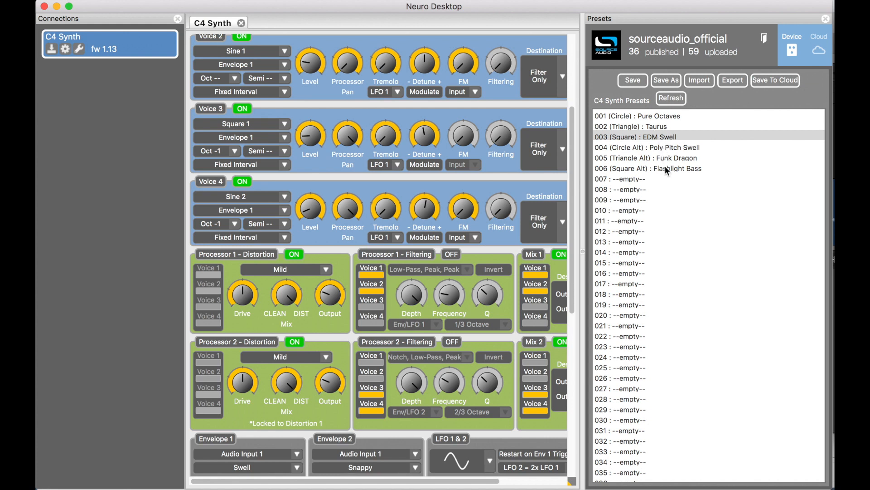
mouse_move(650, 143)
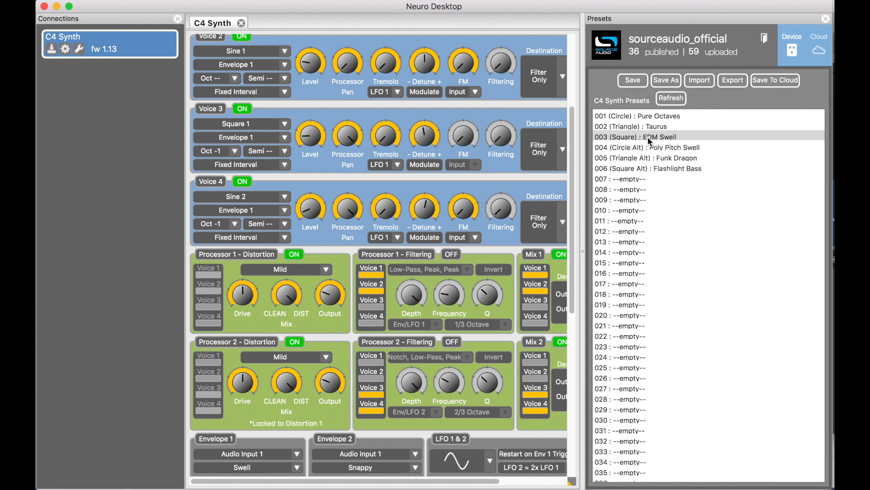
left_click(635, 136)
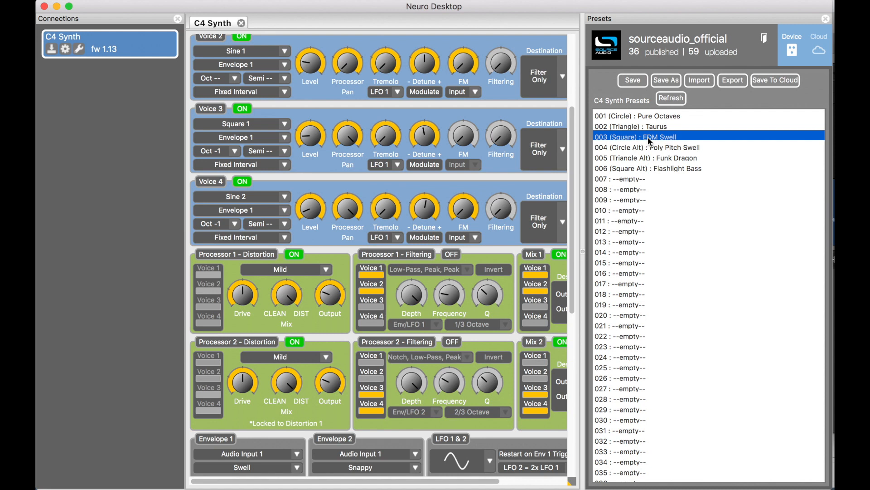
left_click(636, 116)
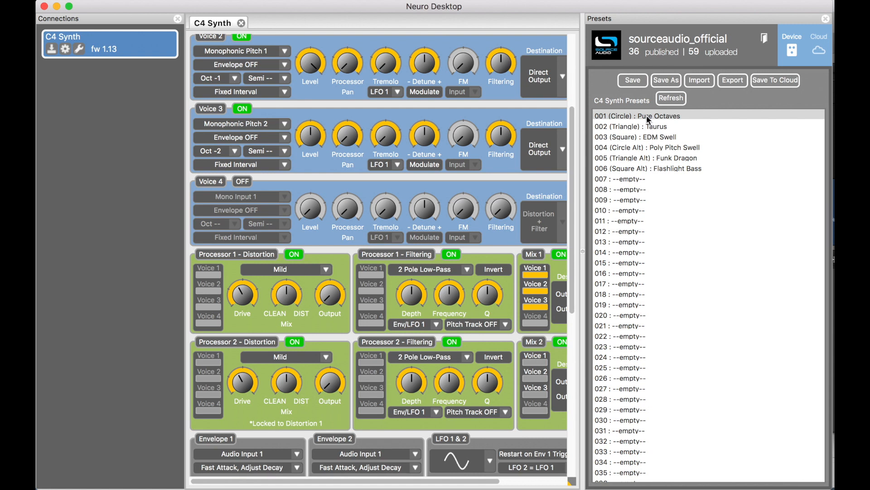
mouse_move(650, 126)
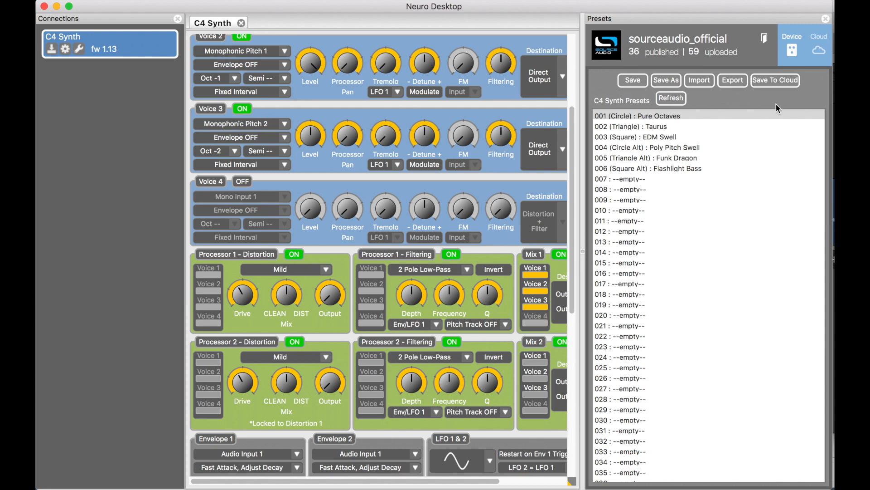
mouse_move(792, 101)
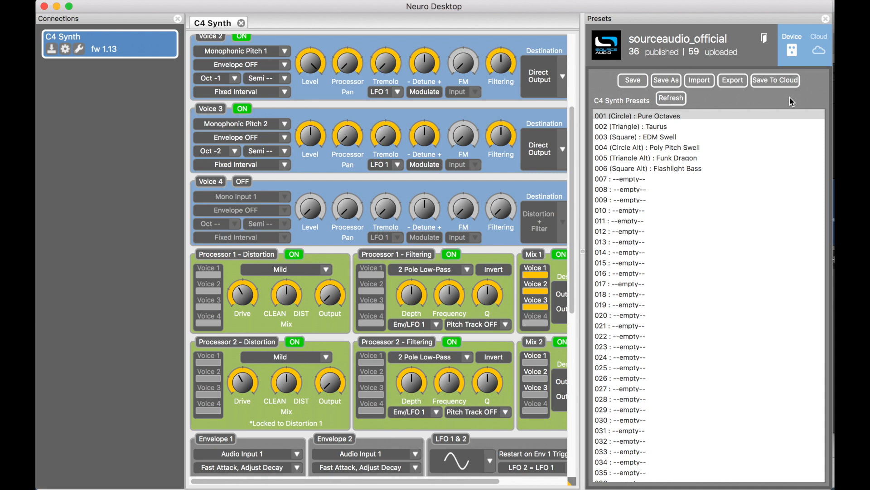
mouse_move(814, 85)
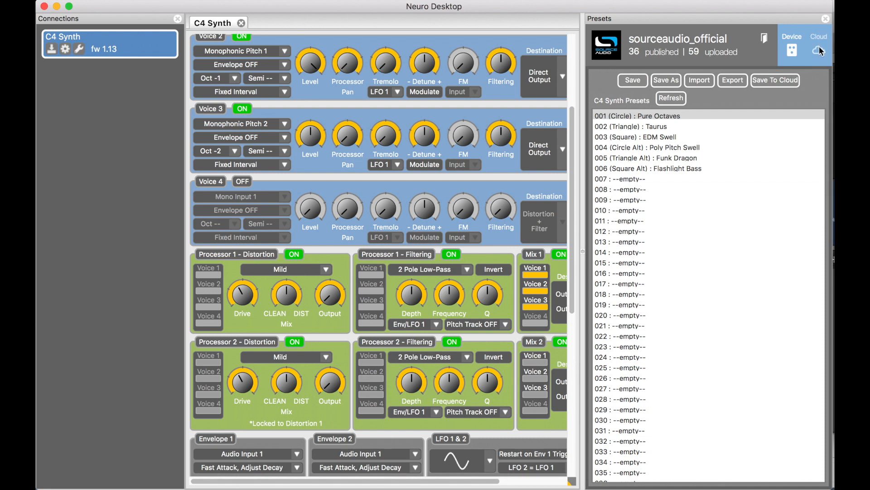
Step: Open the cloud Community presets and set the Search pedal filter to C4 Synth
left_click(818, 37)
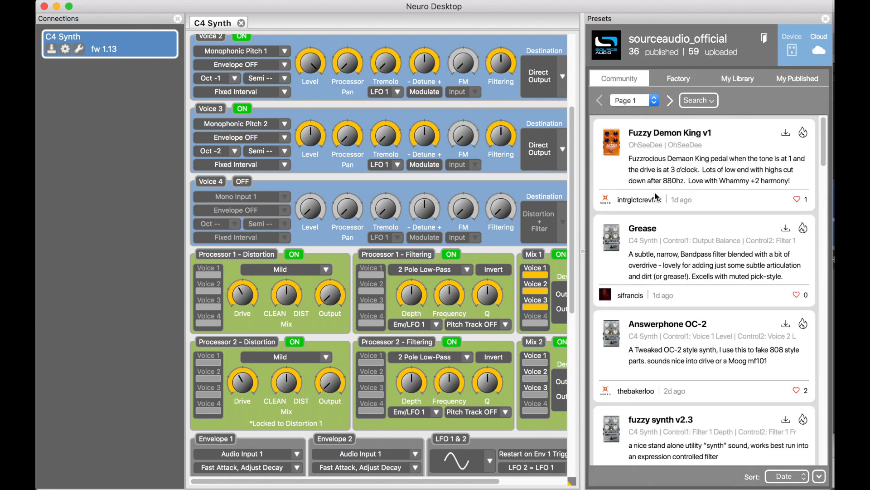
scroll("down", 3)
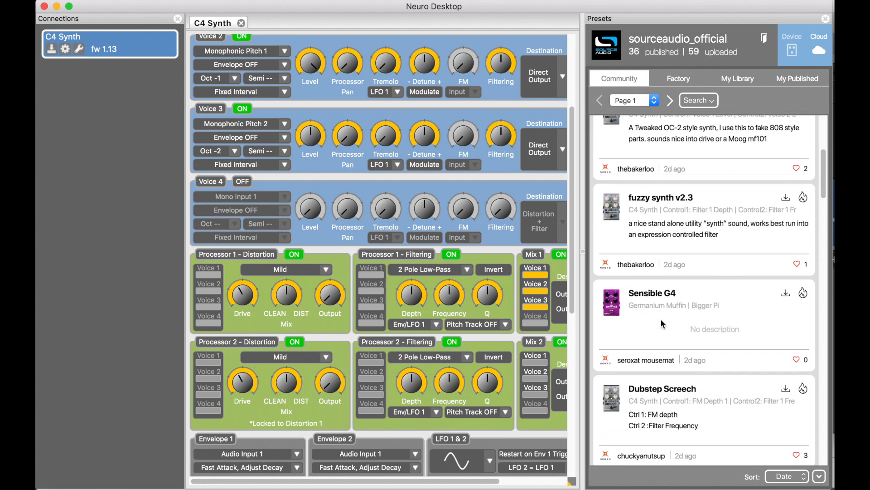
scroll("up", 3)
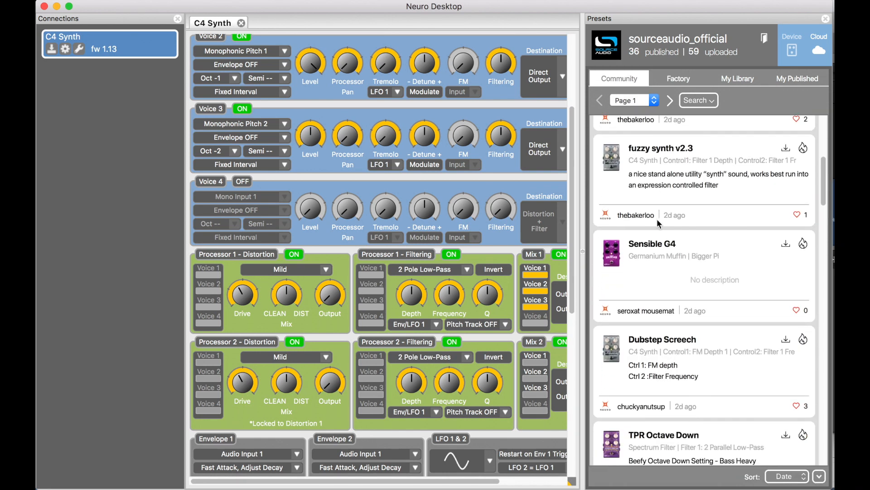
scroll("up", 3)
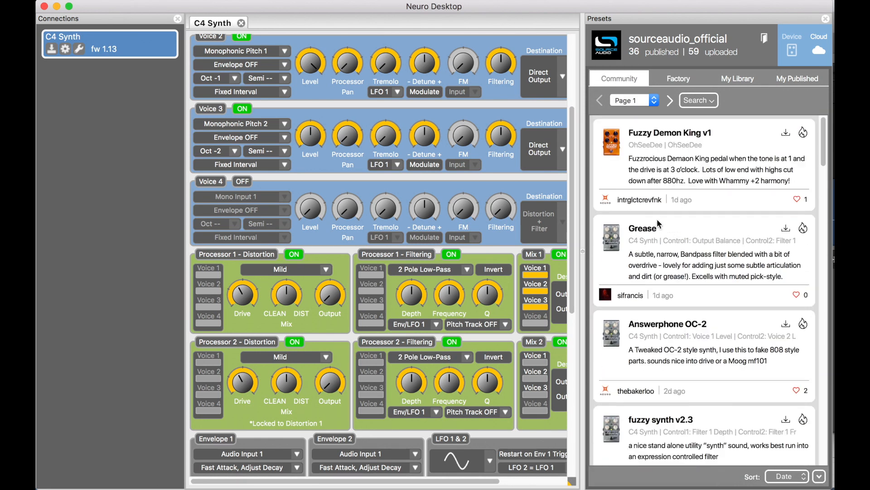
left_click(696, 100)
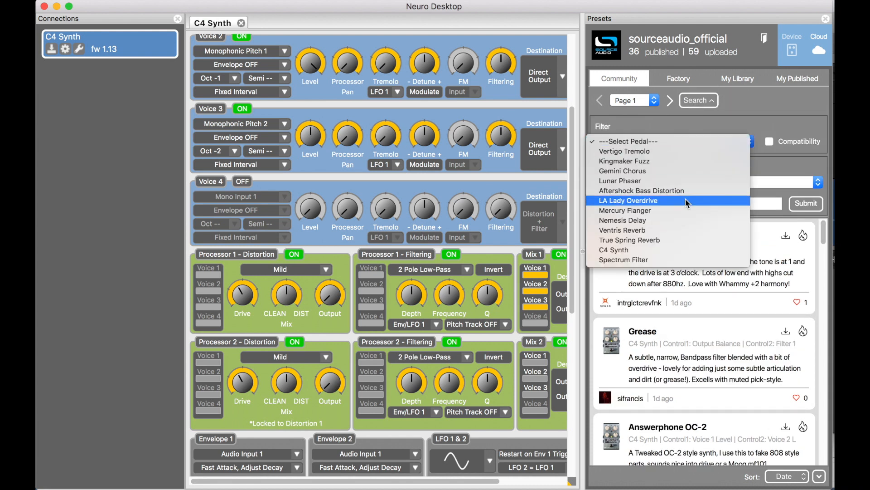
left_click(614, 250)
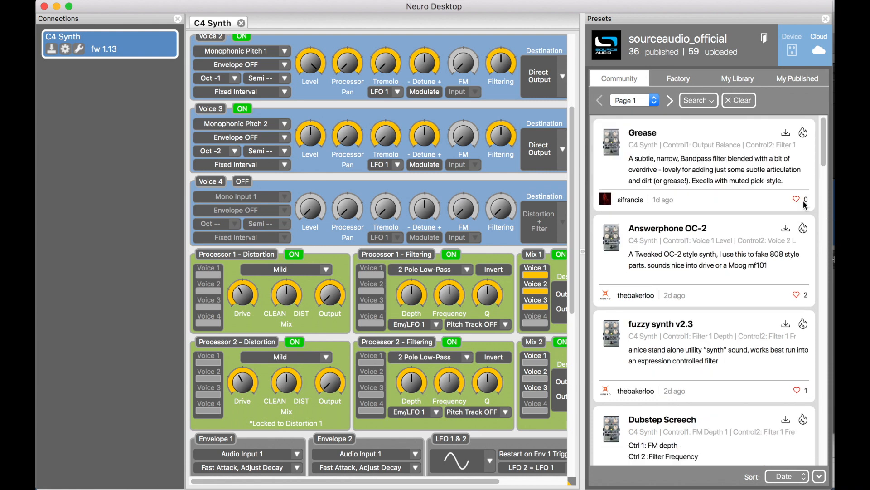
mouse_move(705, 136)
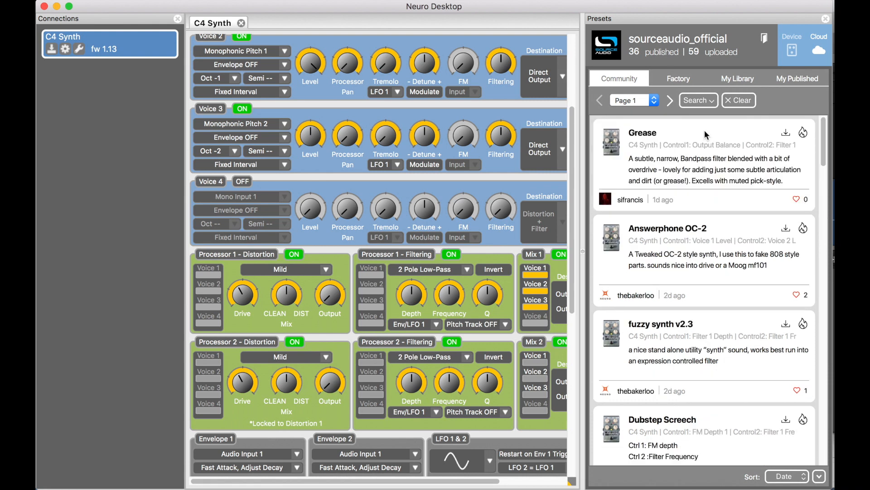
left_click(697, 101)
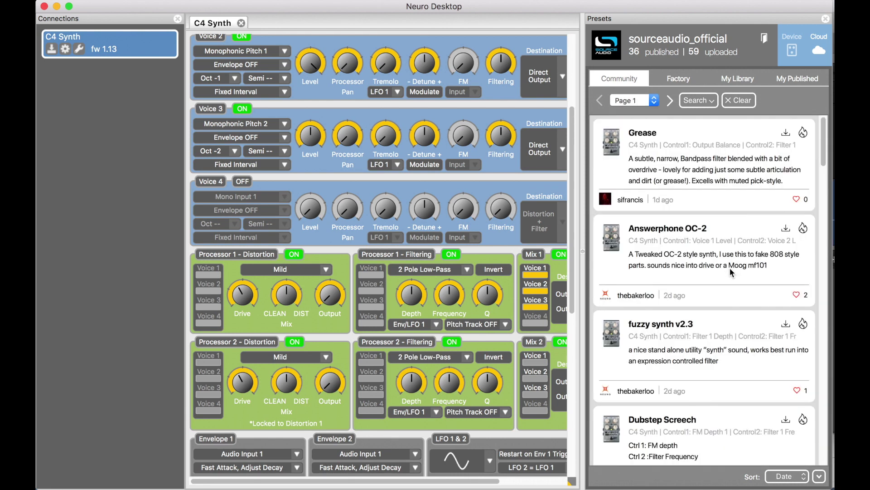
scroll("down", 3)
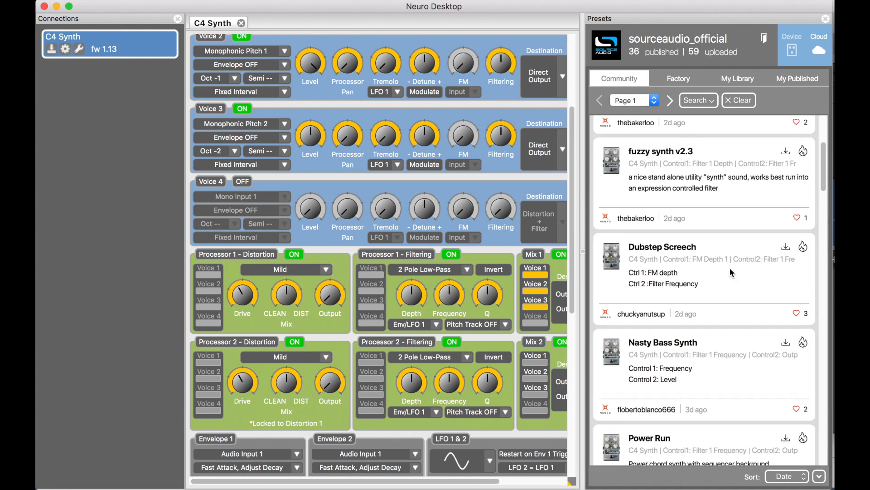
Step: Scroll the Community presets list down to Throwback Thursday and load it in the editor
scroll("up", 3)
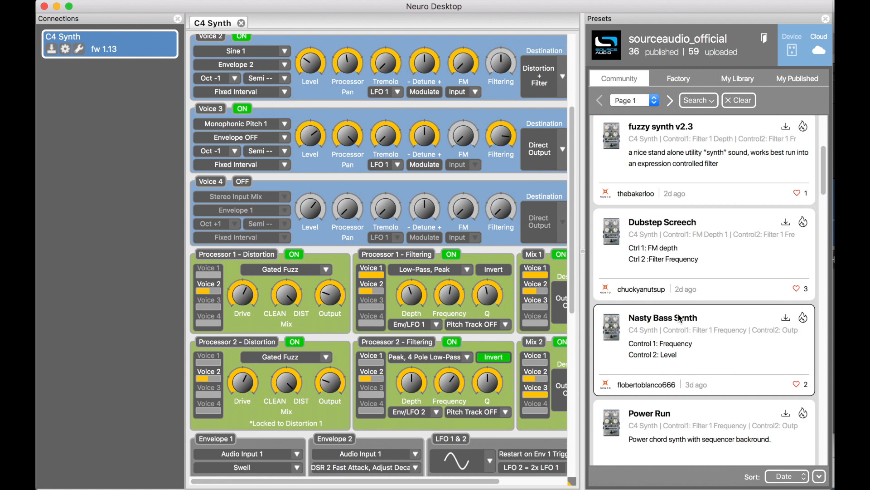
scroll("down", 3)
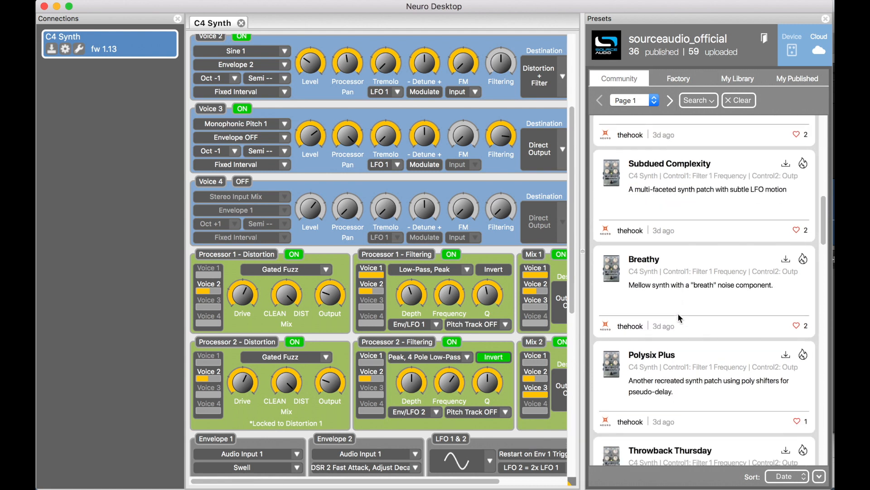
scroll("down", 3)
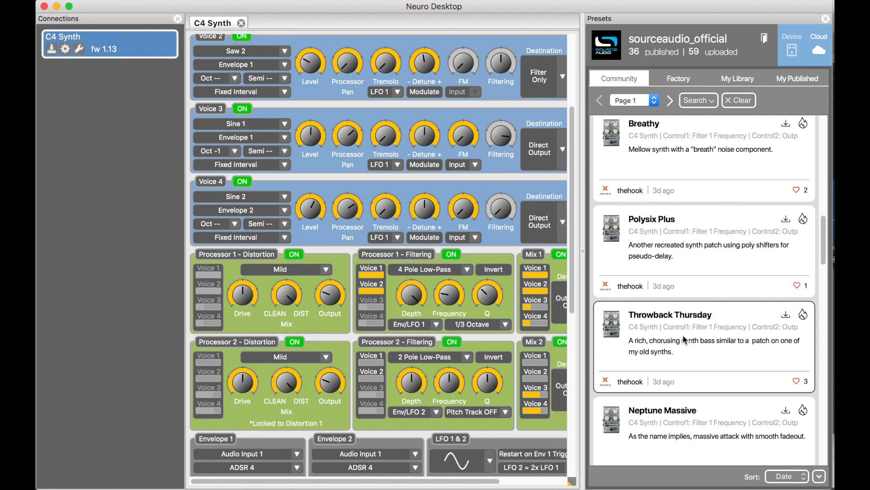
mouse_move(805, 314)
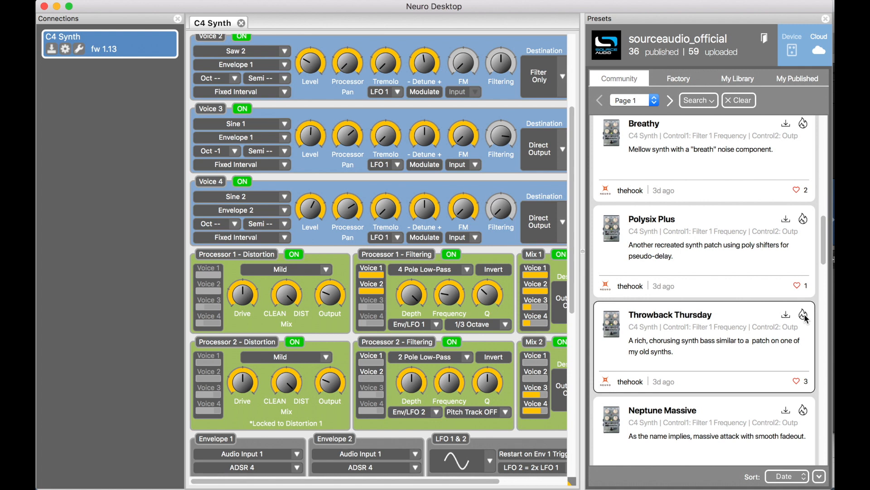
Step: Burn Throwback Thursday to slot 001 (Circle), then select that slot in the Device list
left_click(784, 314)
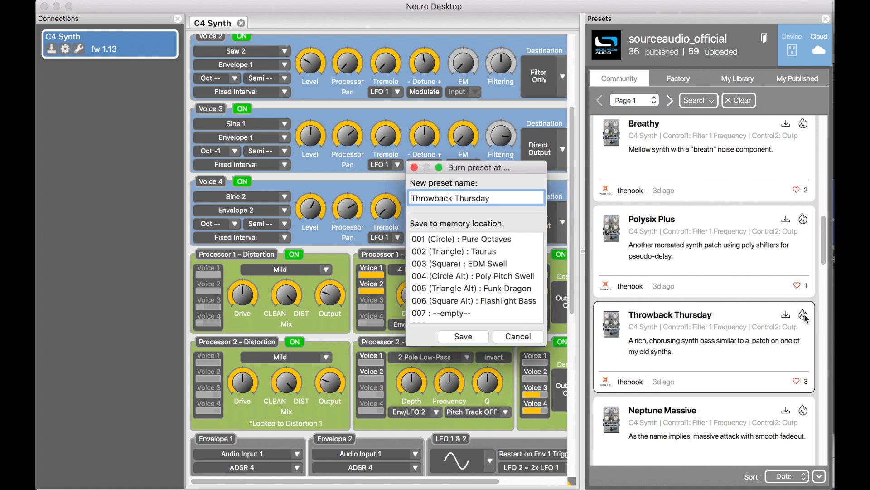
mouse_move(519, 309)
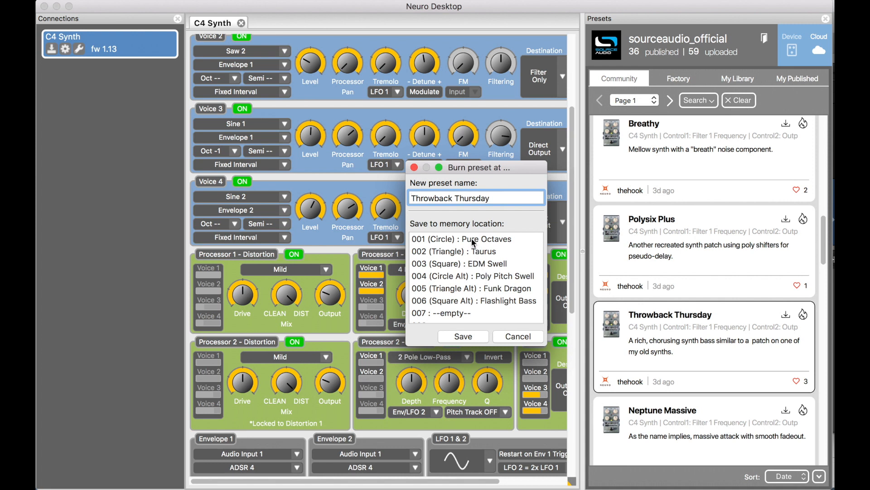
left_click(461, 239)
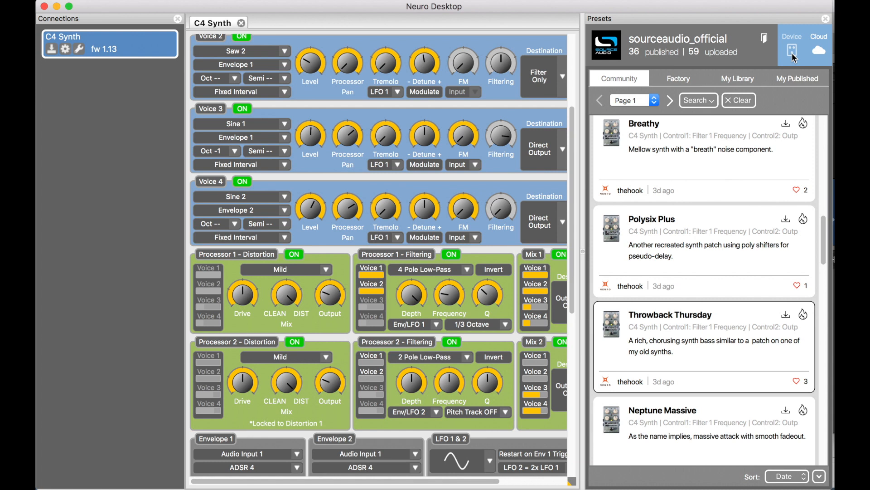
left_click(792, 50)
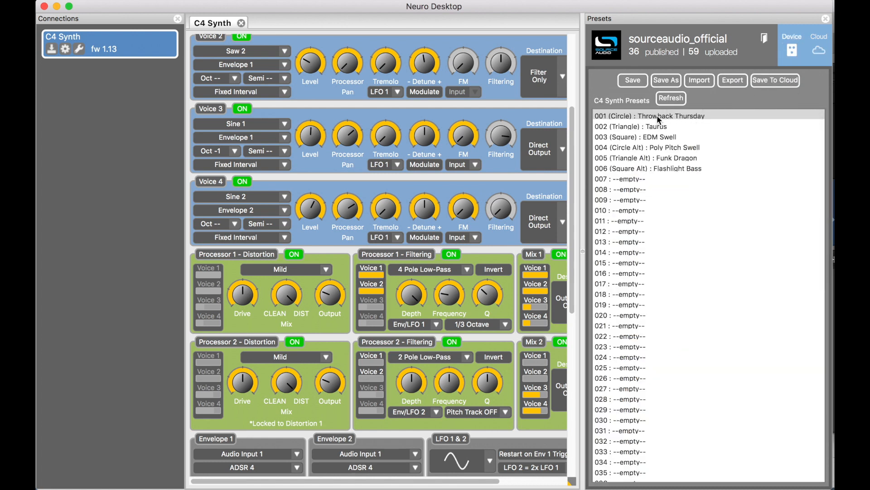
left_click(649, 115)
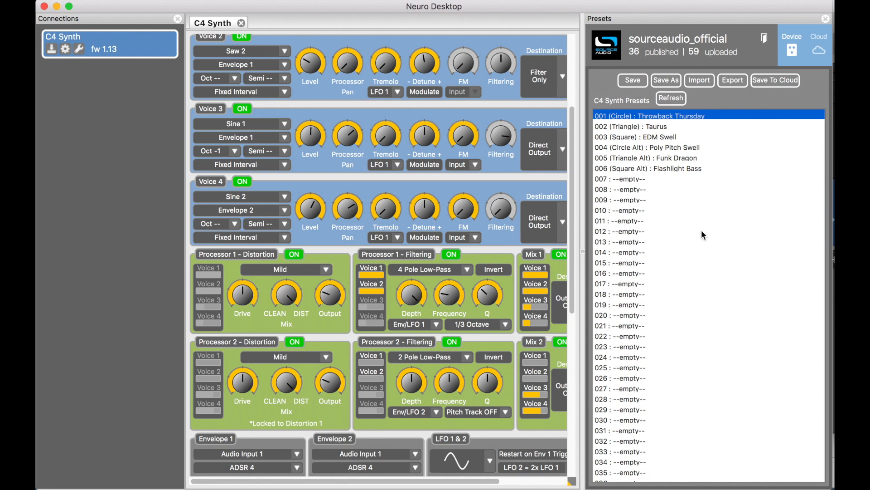
mouse_move(643, 247)
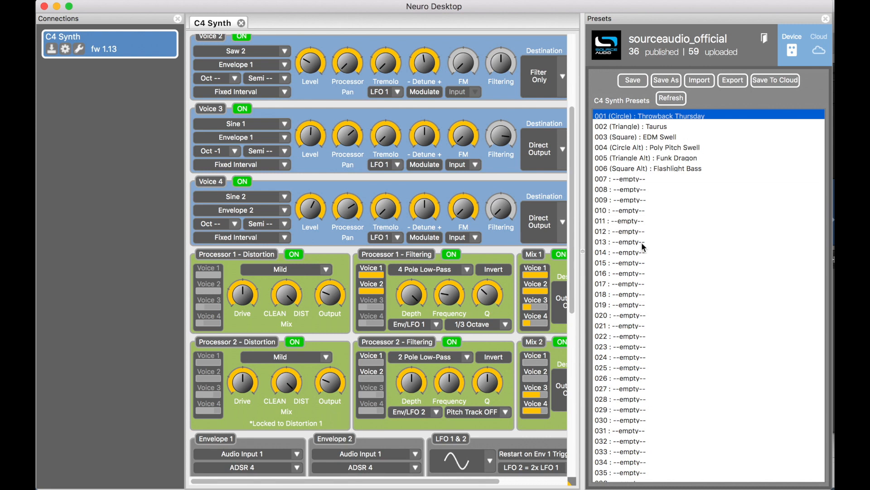
Step: Set Processor 1 - Filtering's filter type to Notch, Notch, Low-Pass
scroll("up", 3)
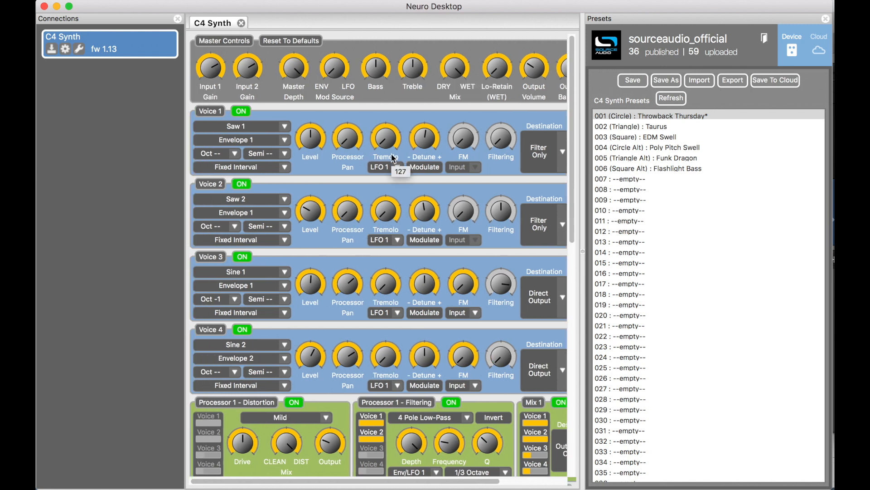
mouse_move(241, 111)
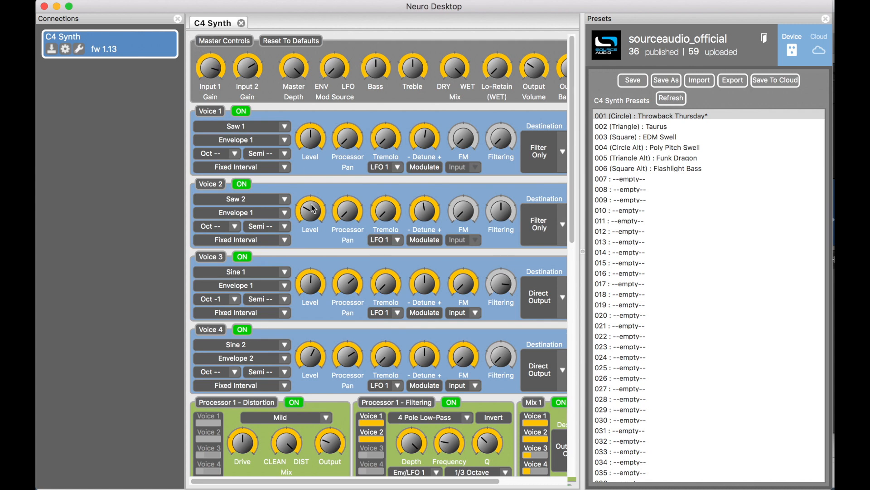
scroll("down", 3)
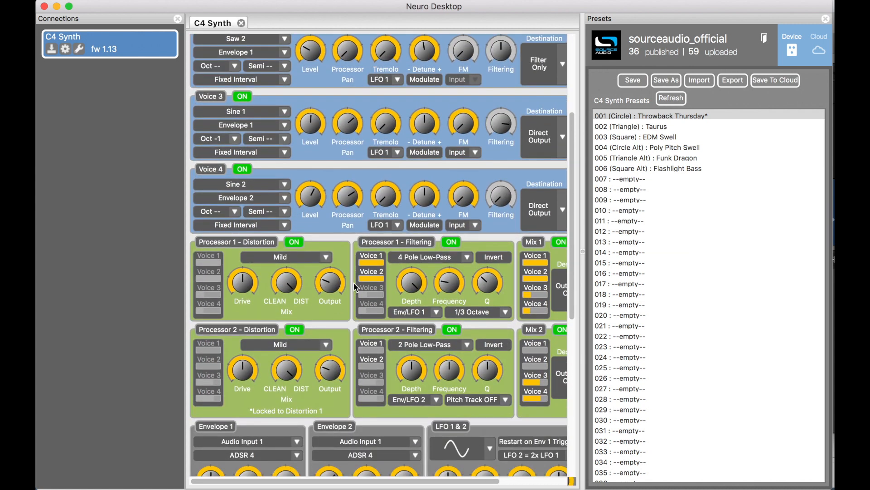
left_click(430, 256)
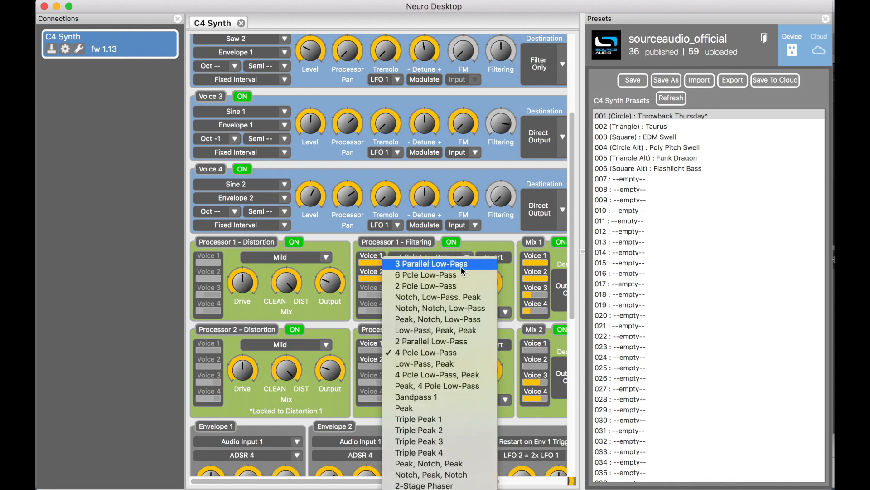
mouse_move(439, 307)
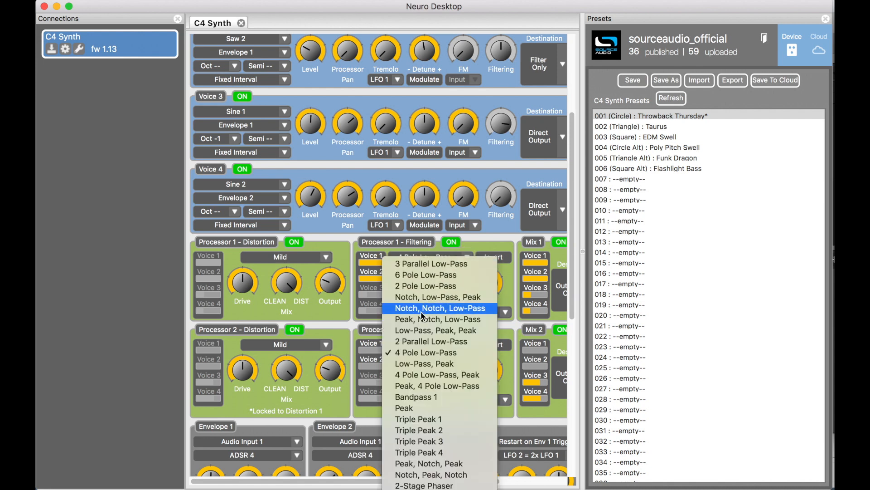
left_click(439, 307)
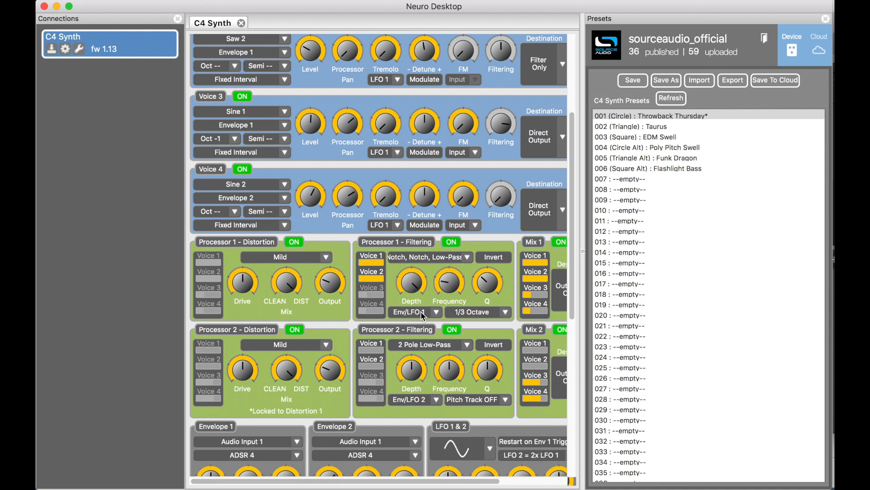
Step: Save the edited Throwback Thursday with the Save button above the C4 Synth Presets list
scroll("up", 3)
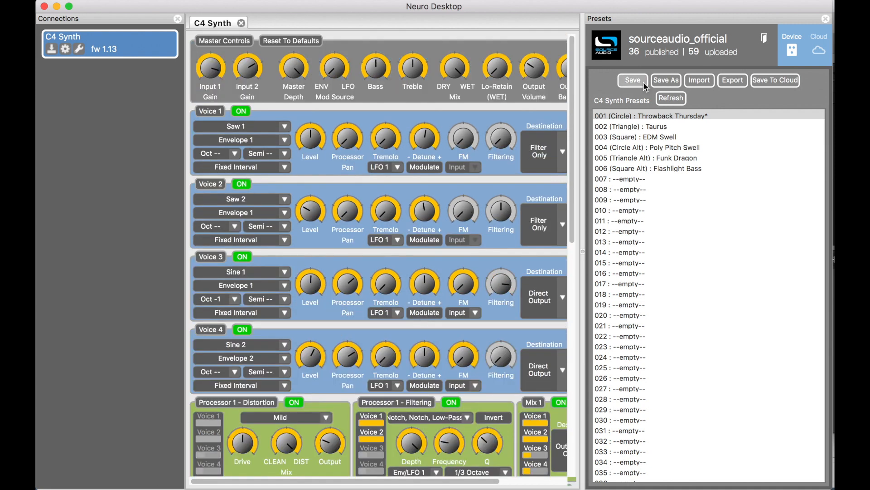
left_click(631, 80)
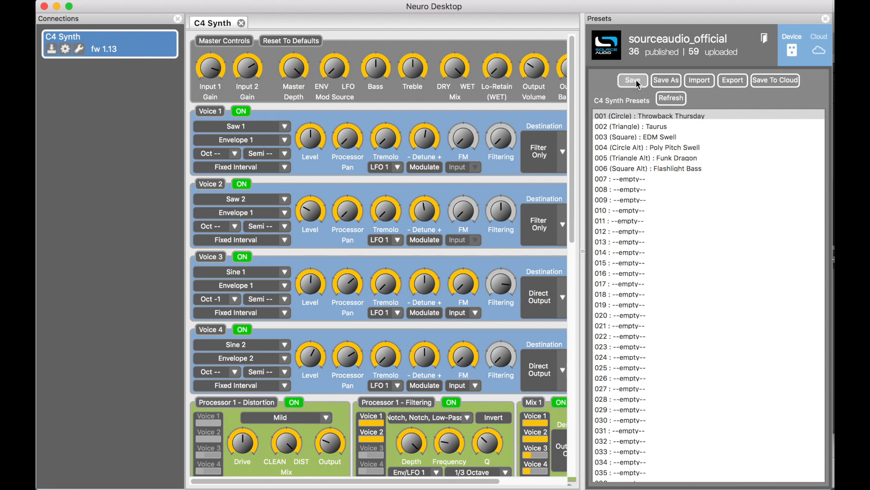
mouse_move(678, 111)
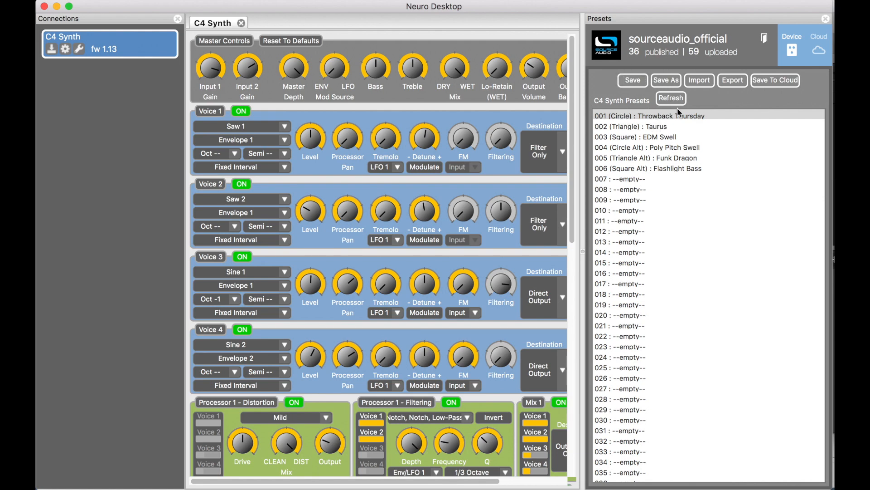